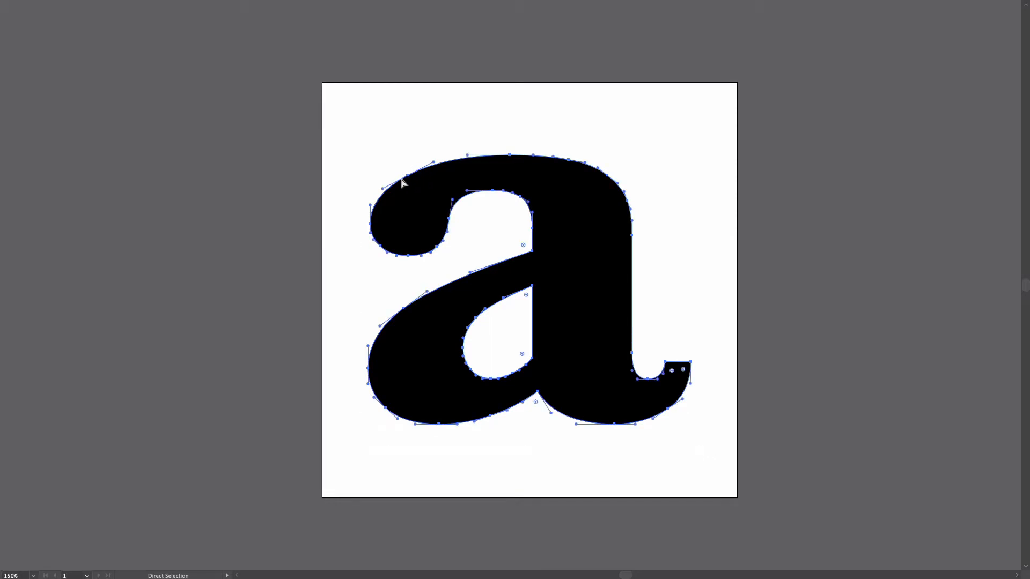
mouse_move(418, 178)
text(AI)
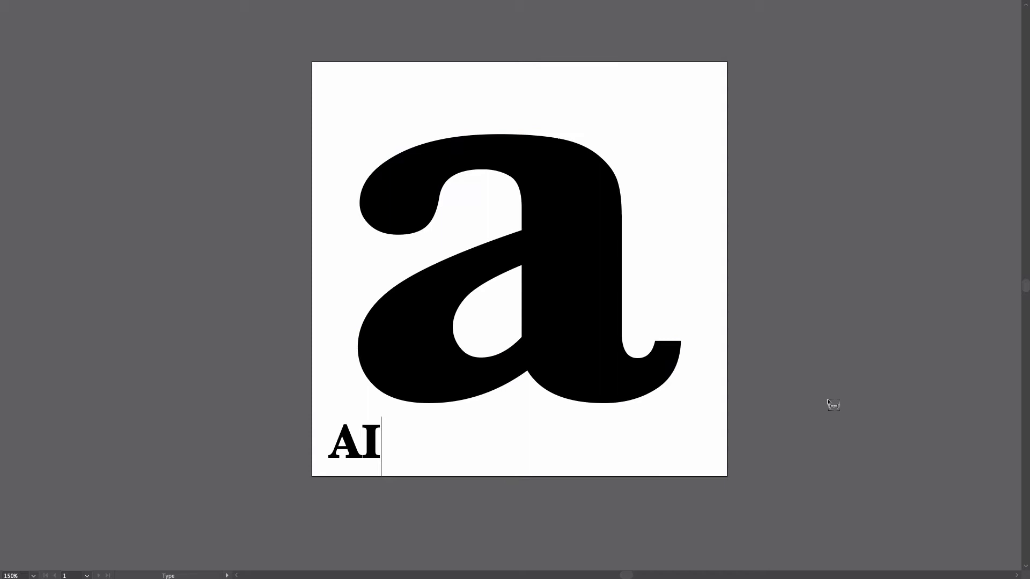
- Write the caption text 'AI > SVG > Canvas > p5js' below the letter a on the artboard
text(>)
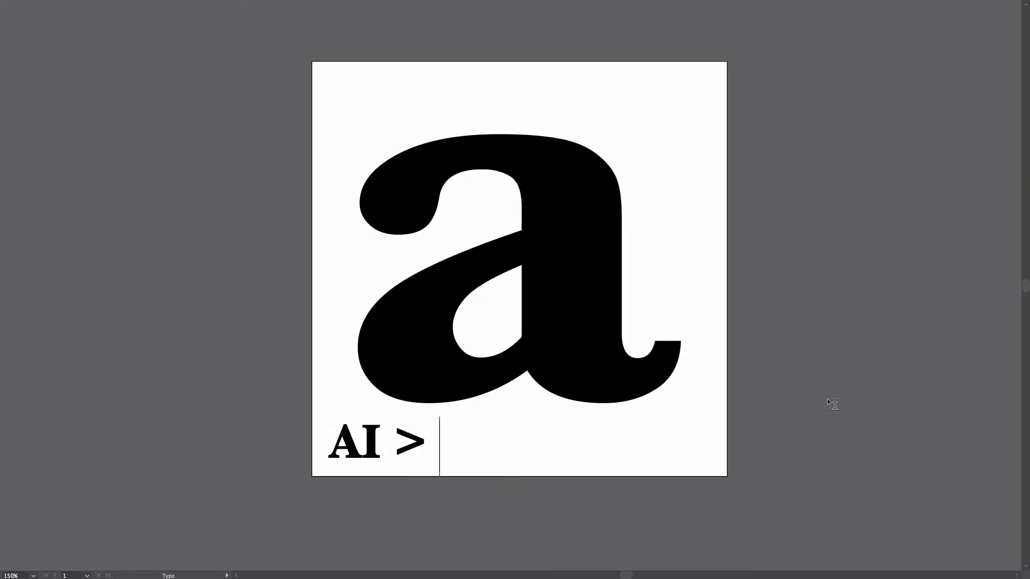
text(p5js)
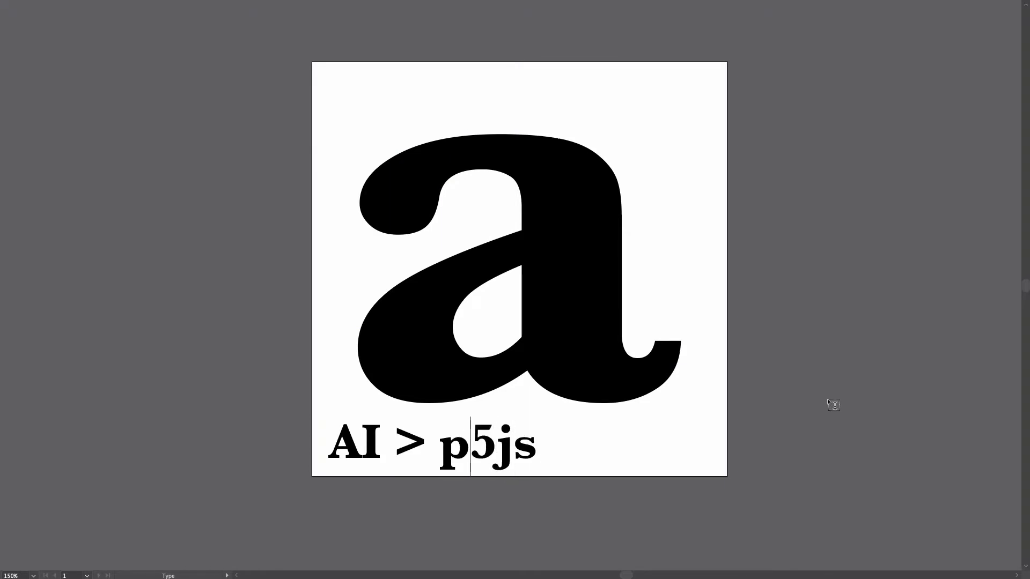
text(>)
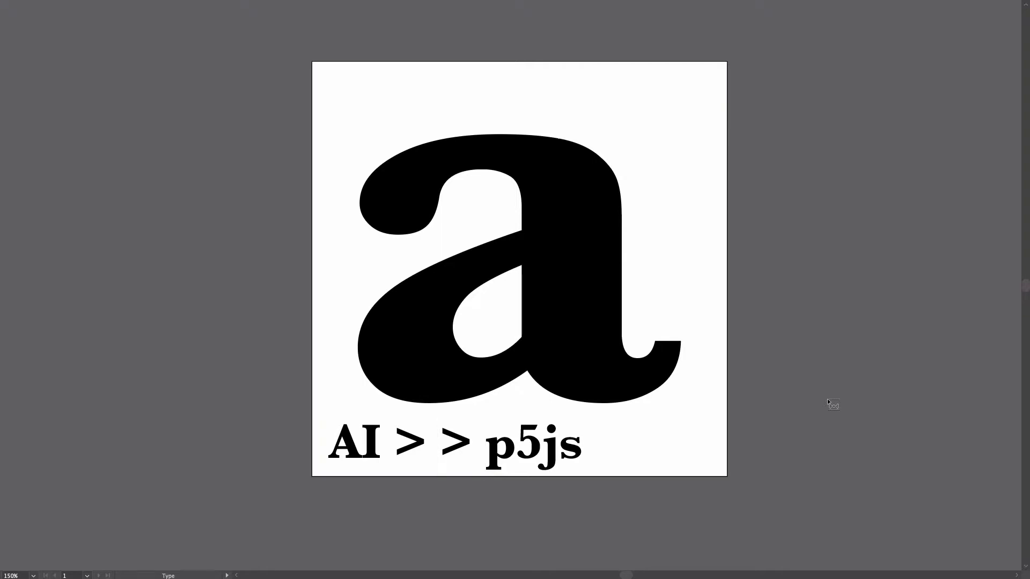
text(SVG)
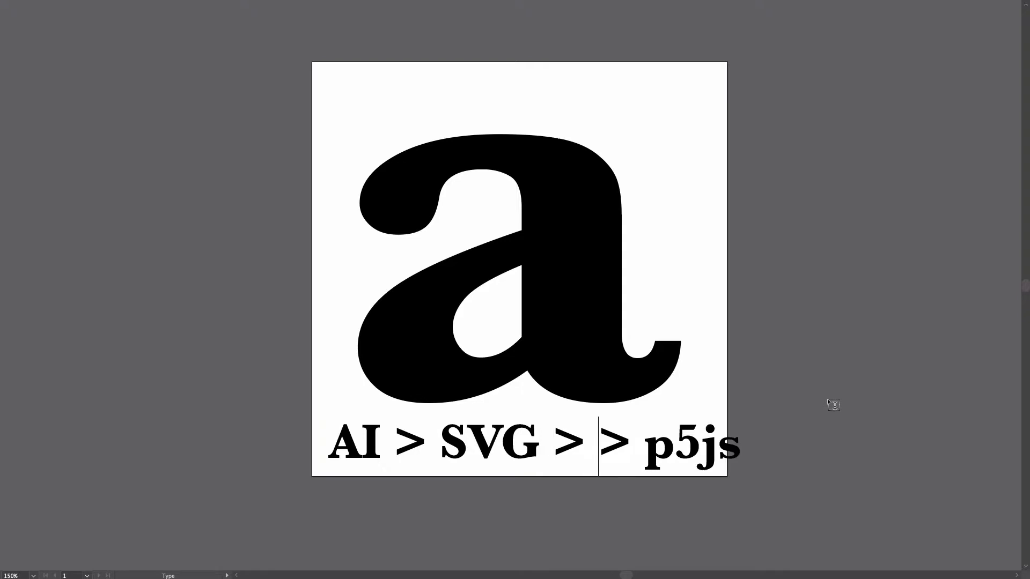
text(Ca)
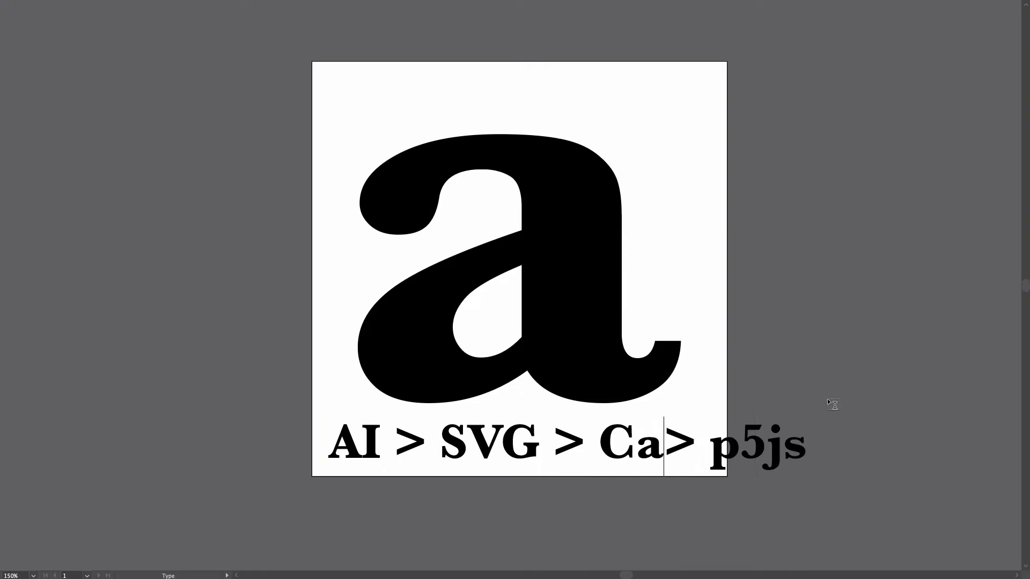
text(nvas)
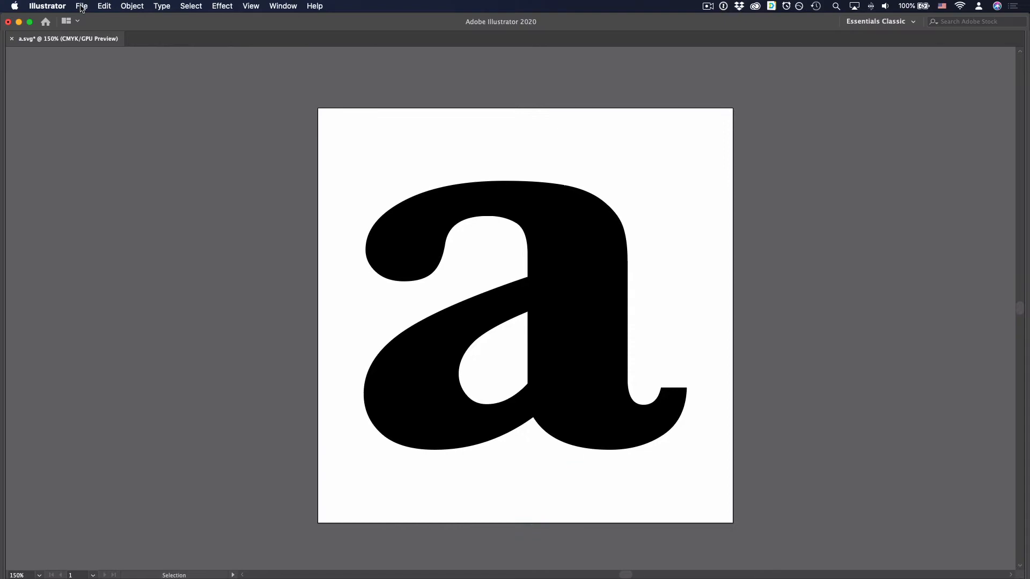
- Save the letter as SVG format, replacing the existing a.svg file
click(81, 7)
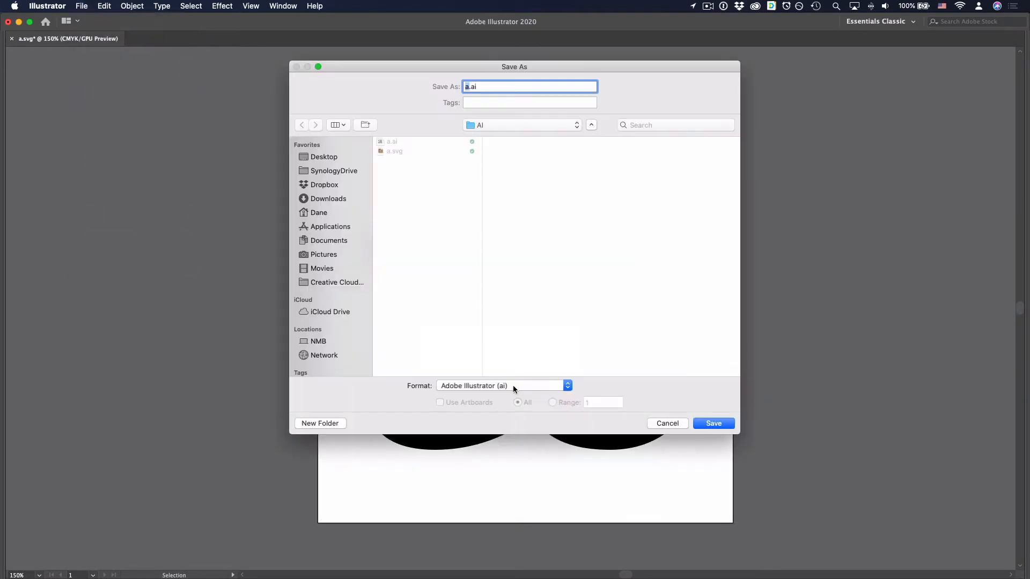
click(500, 385)
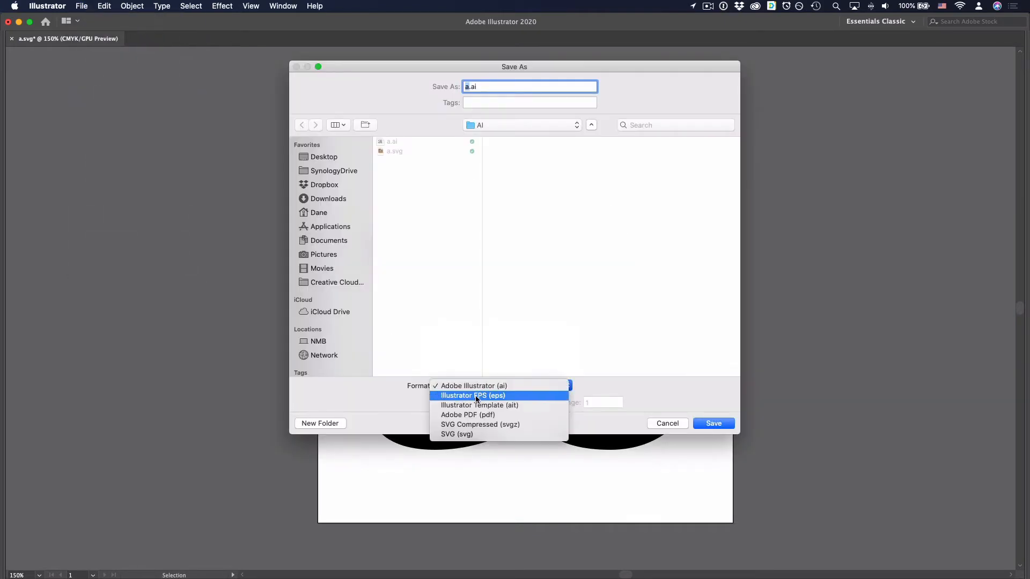
click(456, 433)
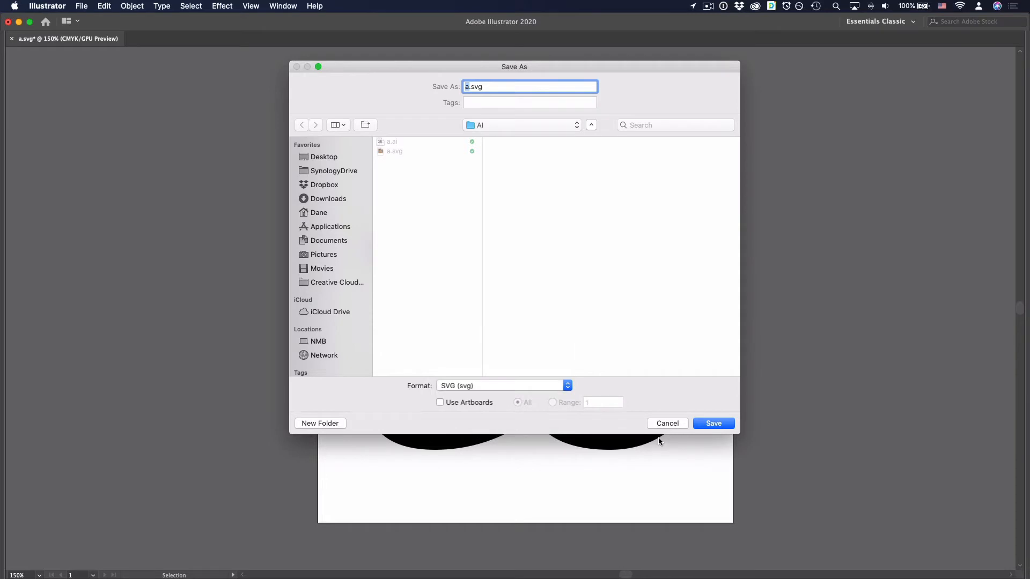
click(712, 422)
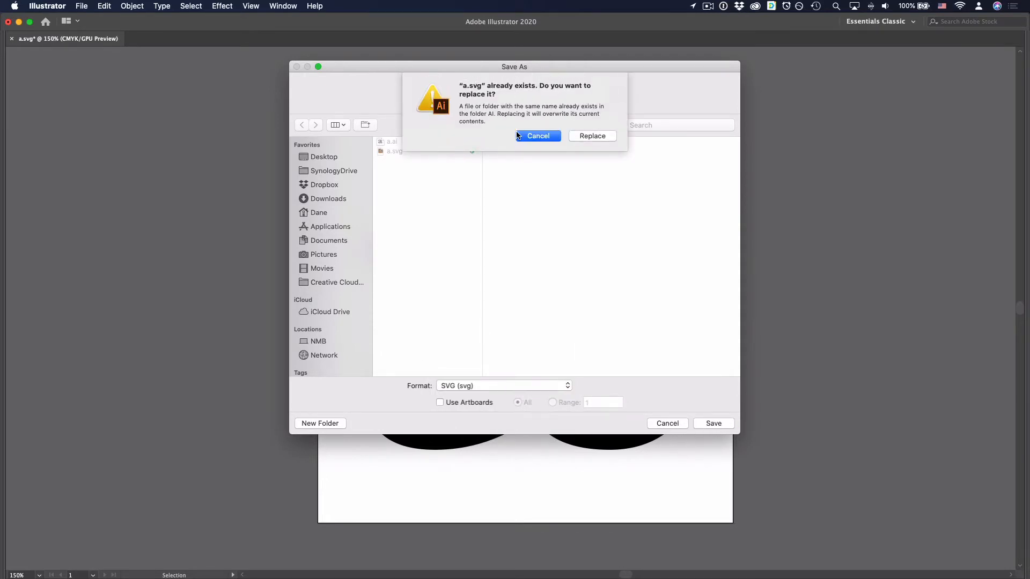
click(590, 137)
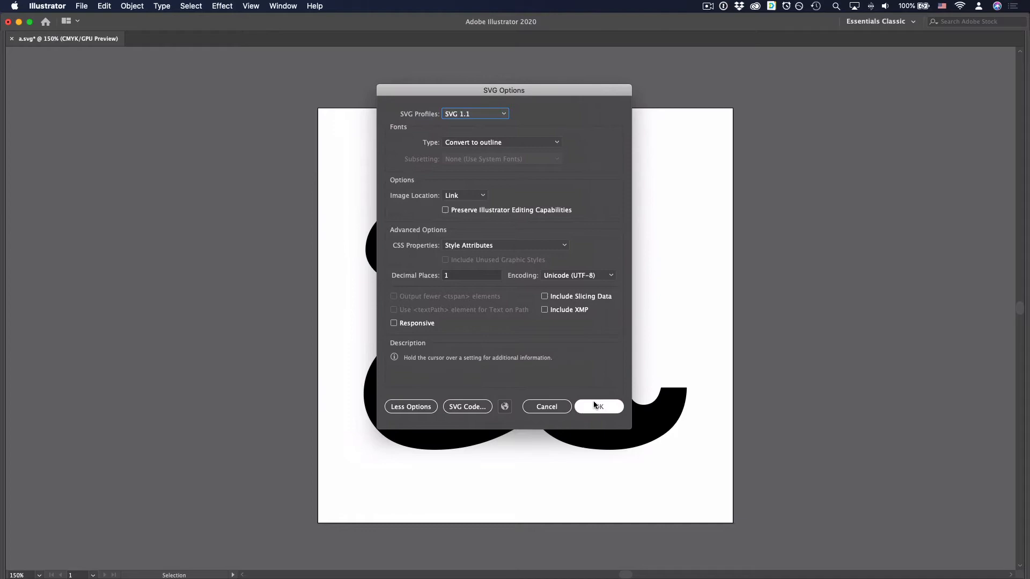
mouse_move(496, 361)
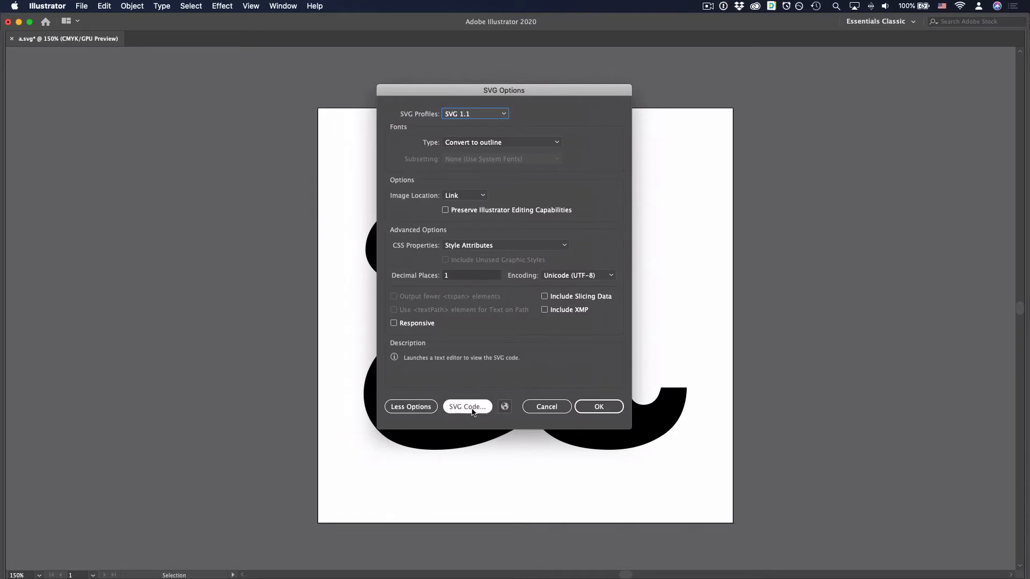
- View the exported SVG code in TextEdit and delete the empty <g> group tags
click(467, 407)
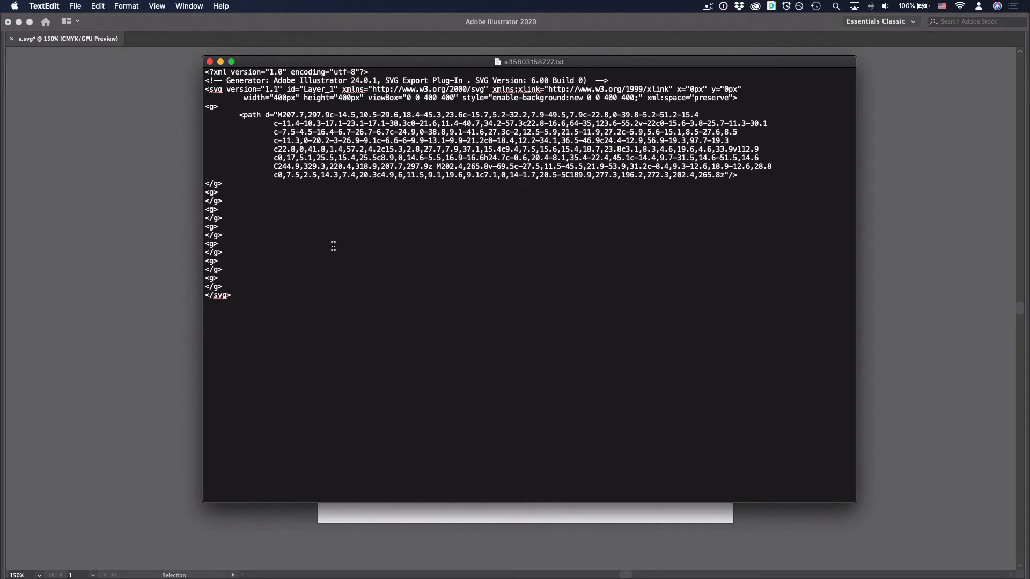
mouse_move(299, 259)
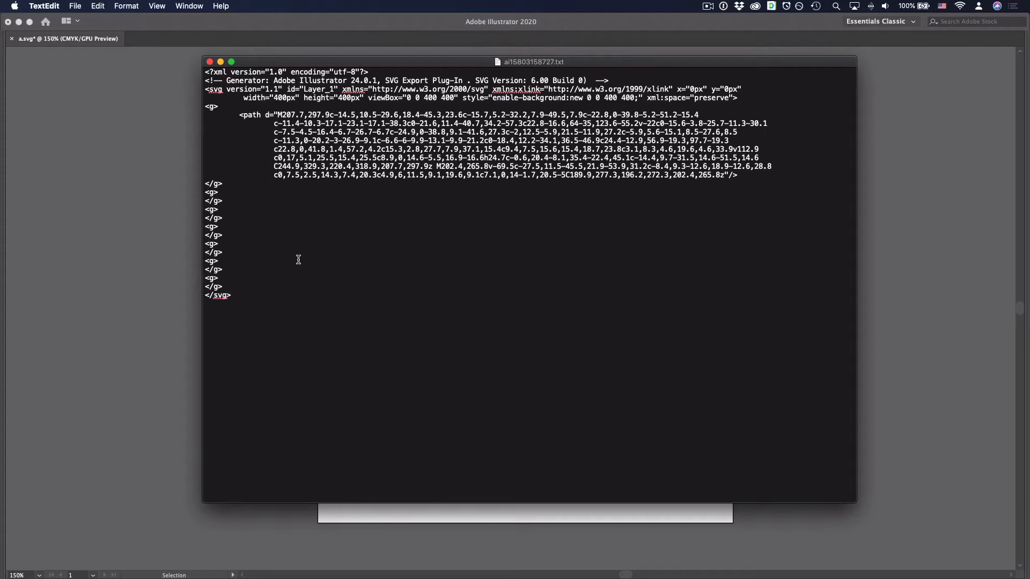
mouse_move(227, 285)
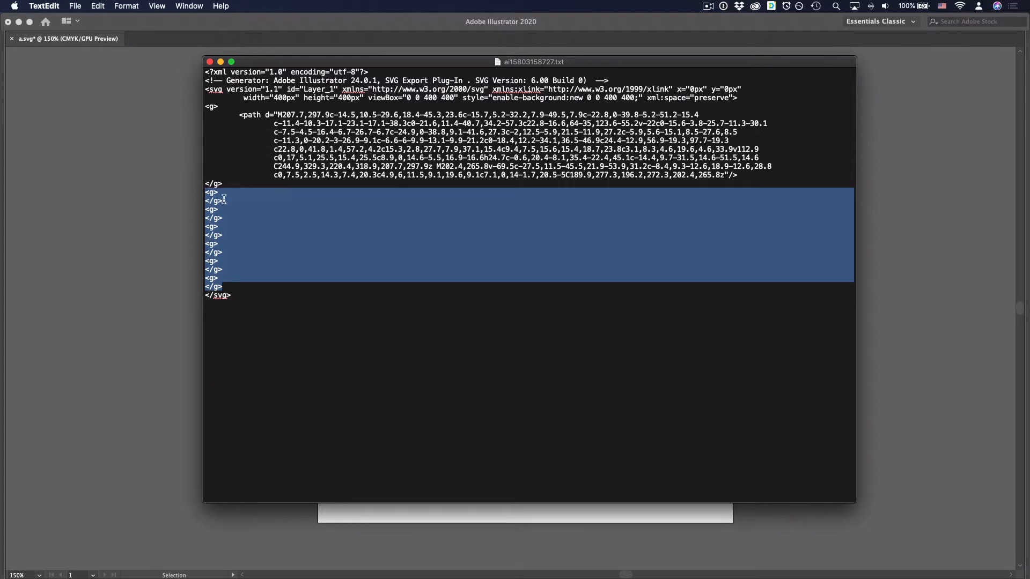
key(delete)
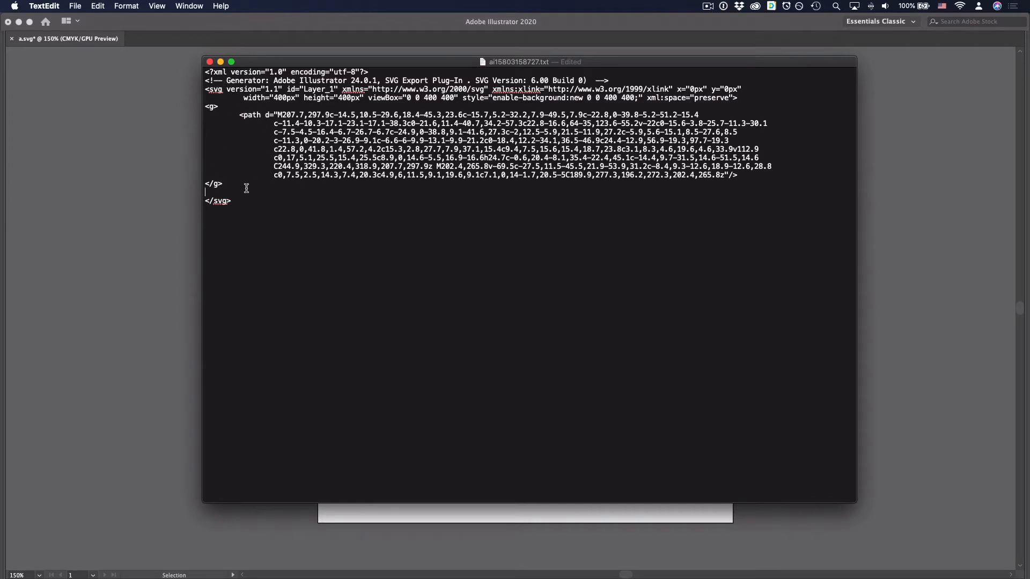
double_click(215, 183)
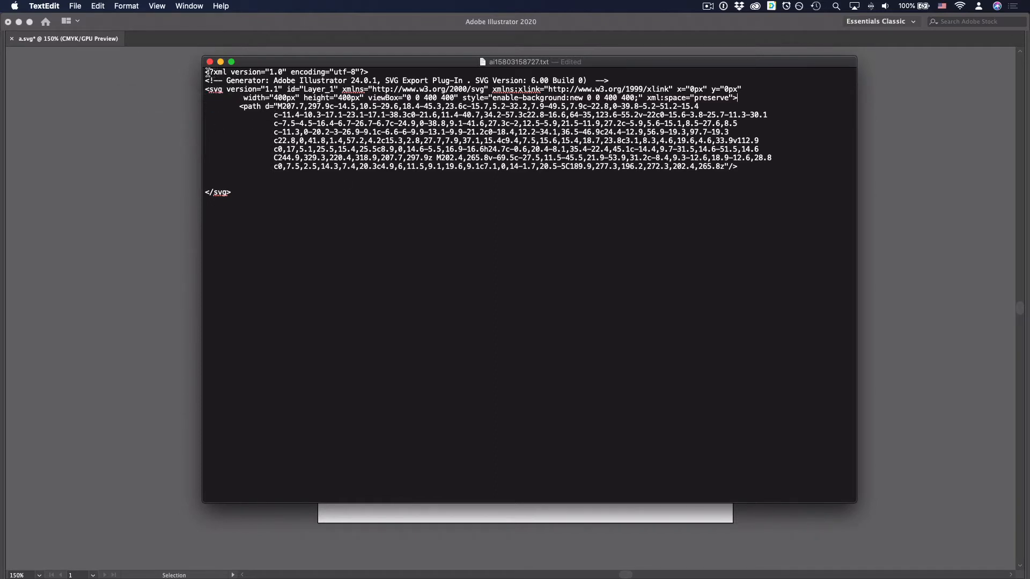
mouse_move(627, 81)
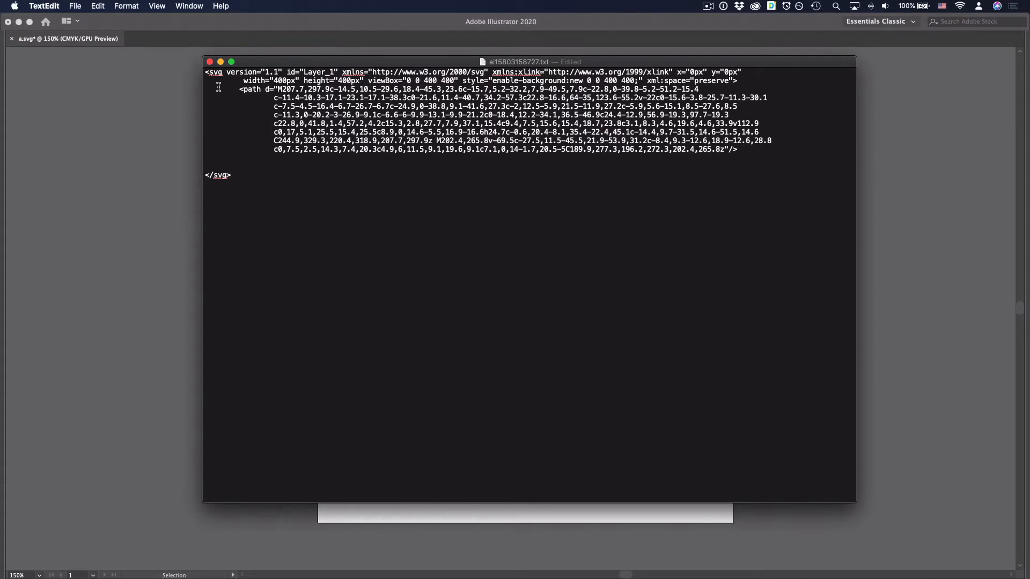
mouse_move(221, 169)
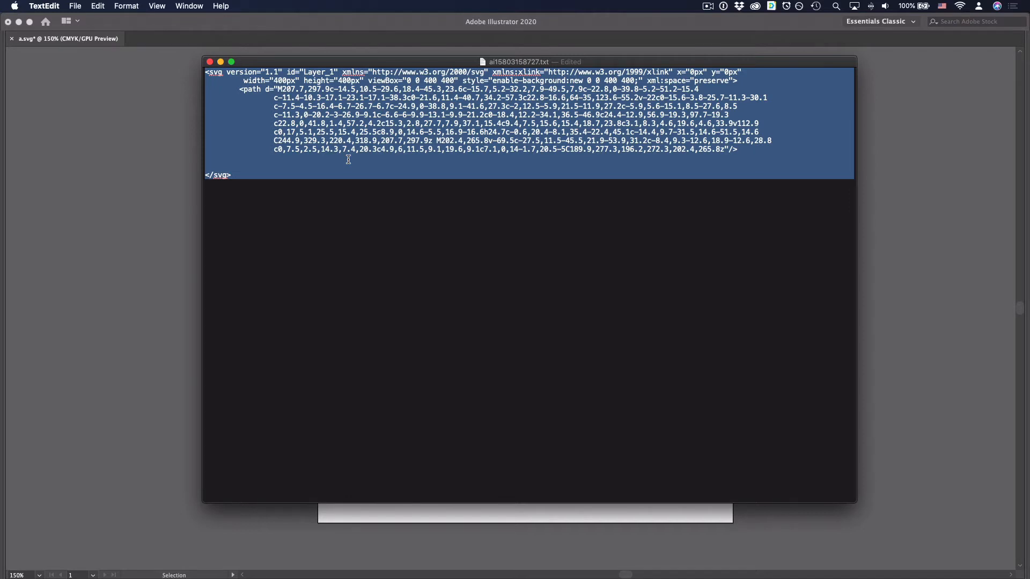
mouse_move(398, 268)
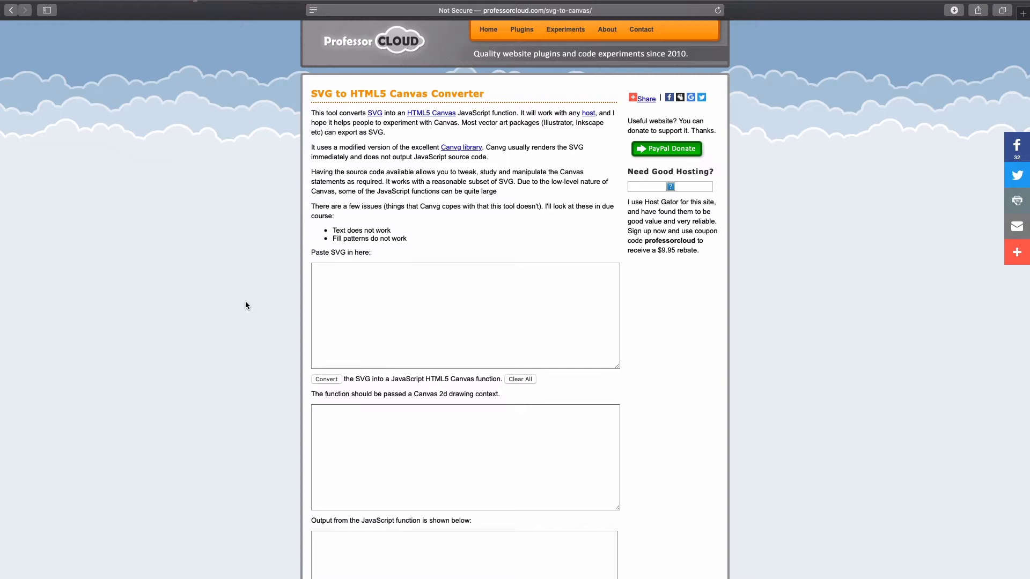
mouse_move(322, 254)
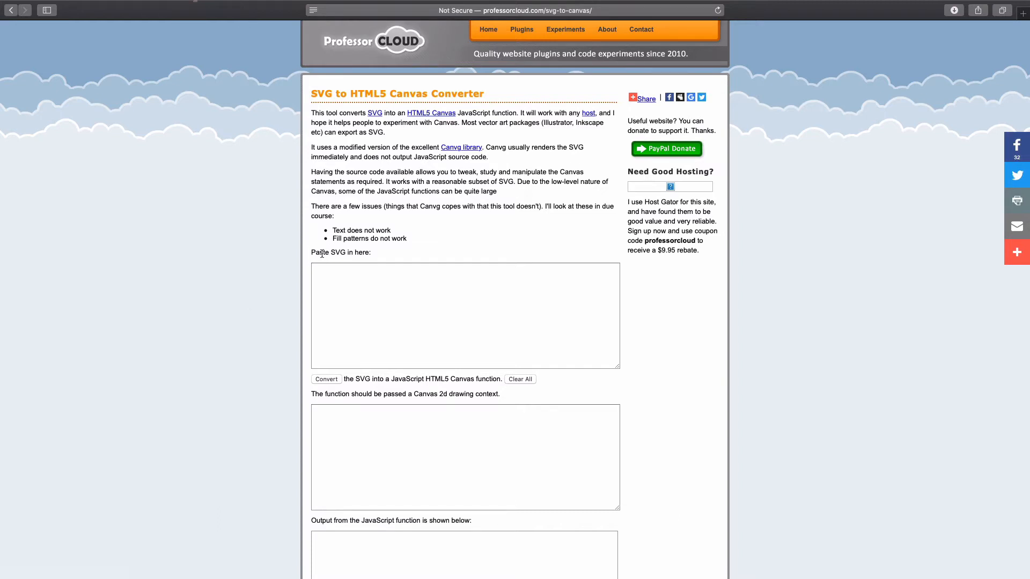
mouse_move(380, 258)
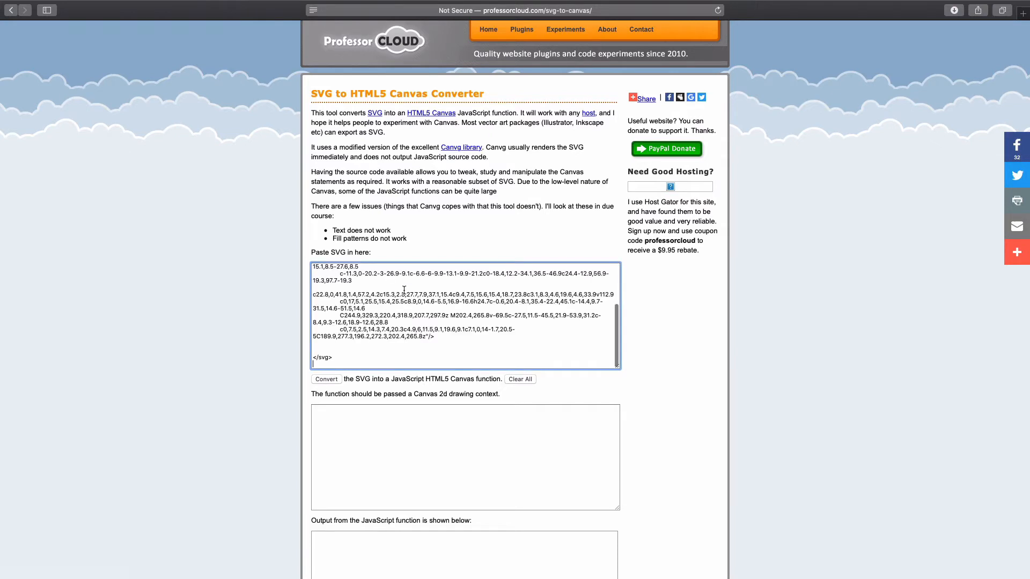
- Convert the pasted SVG into a canvas drawing function and review the rendered letter a
click(326, 378)
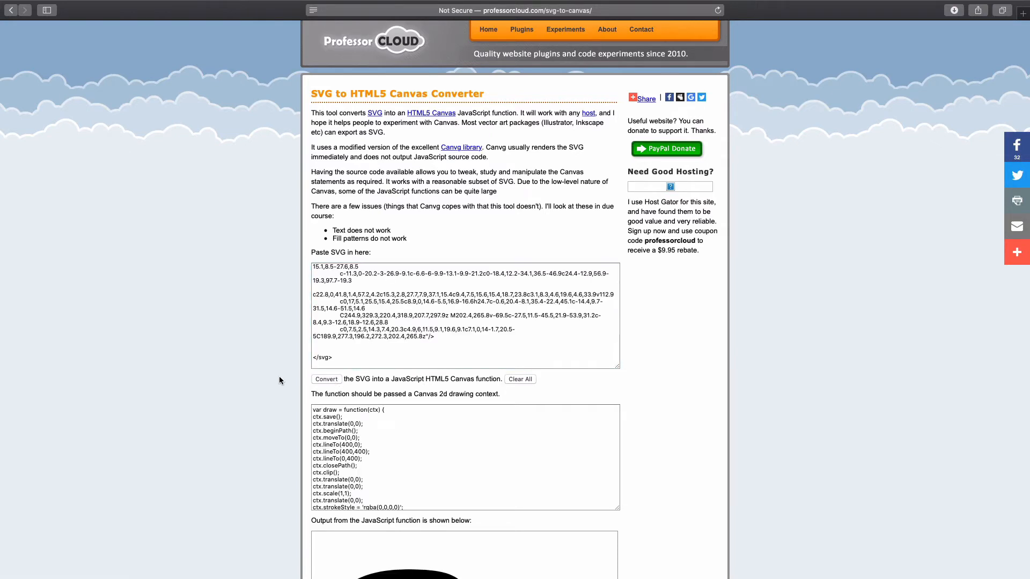
scroll(down, 3)
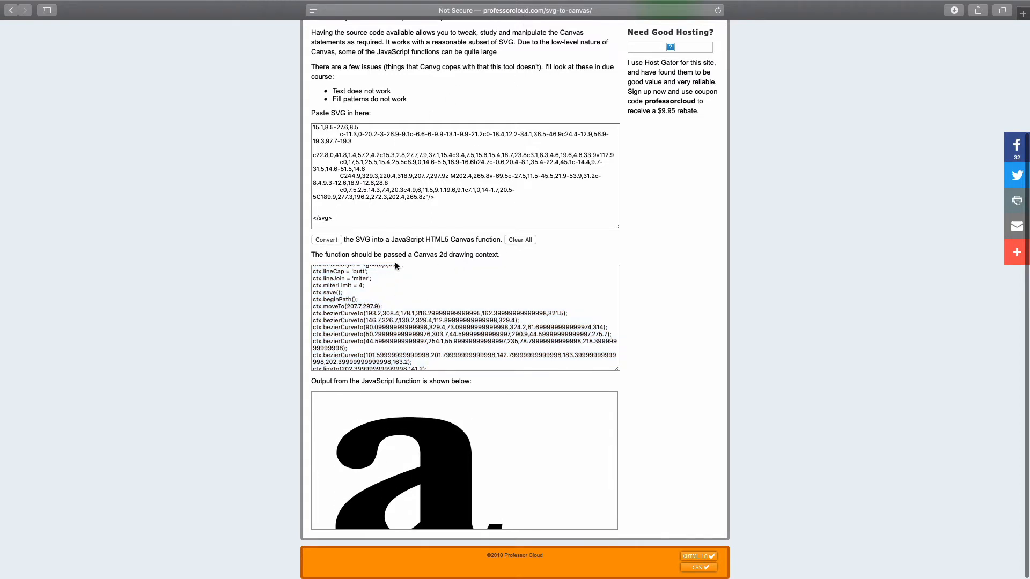
mouse_move(286, 256)
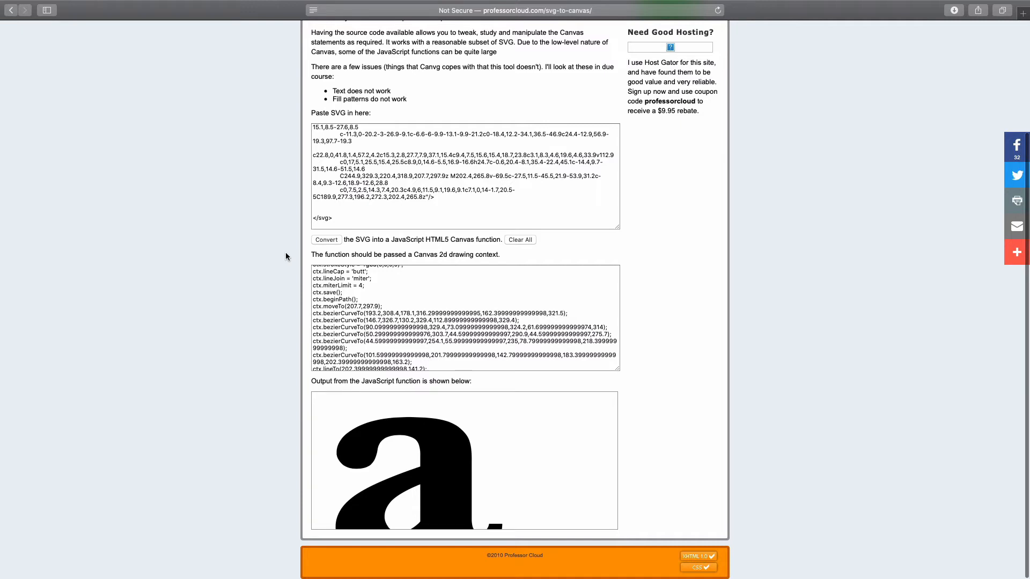
click(409, 294)
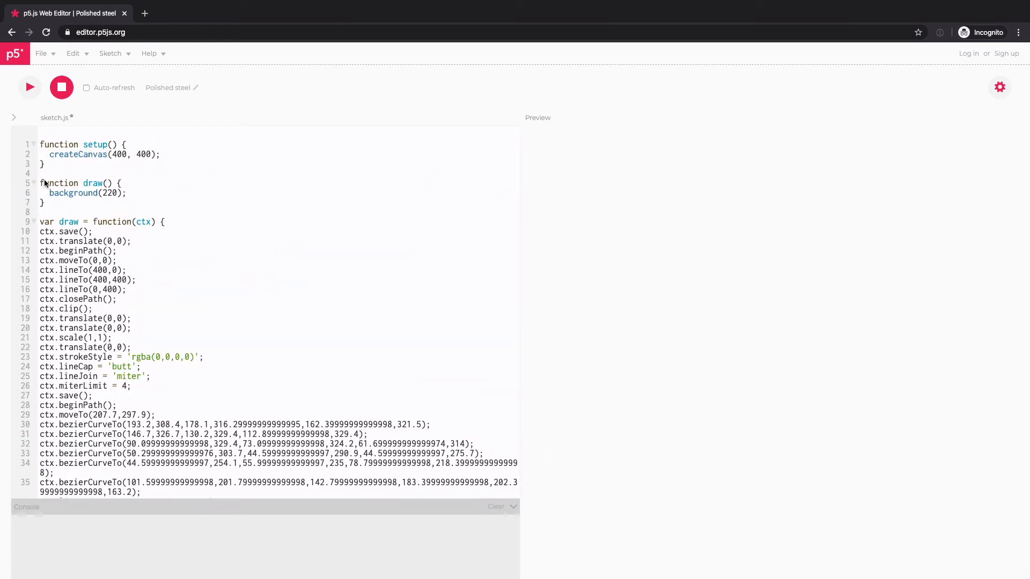
- Enable auto-refresh and wrap the pasted canvas code in a drawA(ctx) function below draw()
click(85, 86)
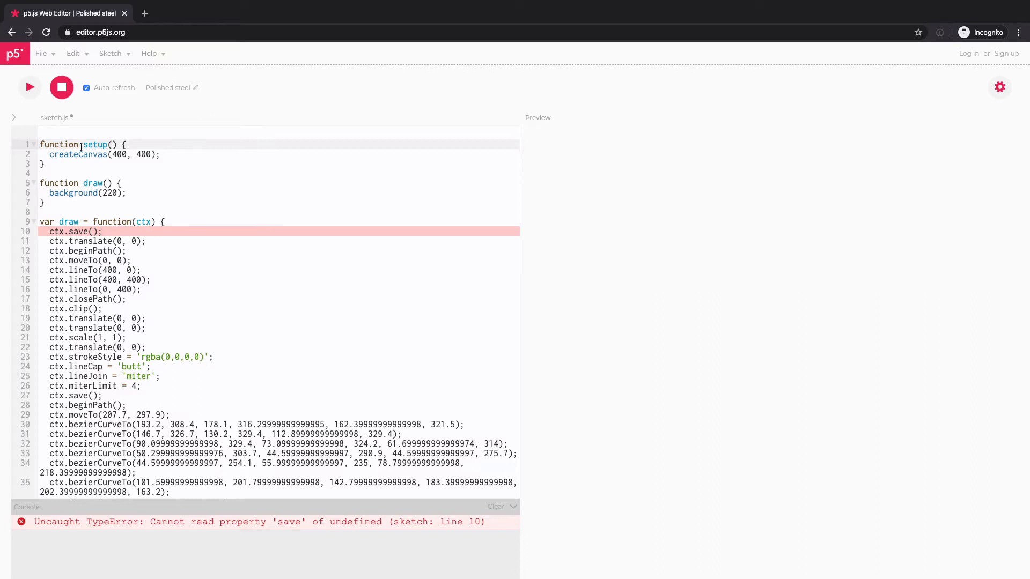
double_click(92, 182)
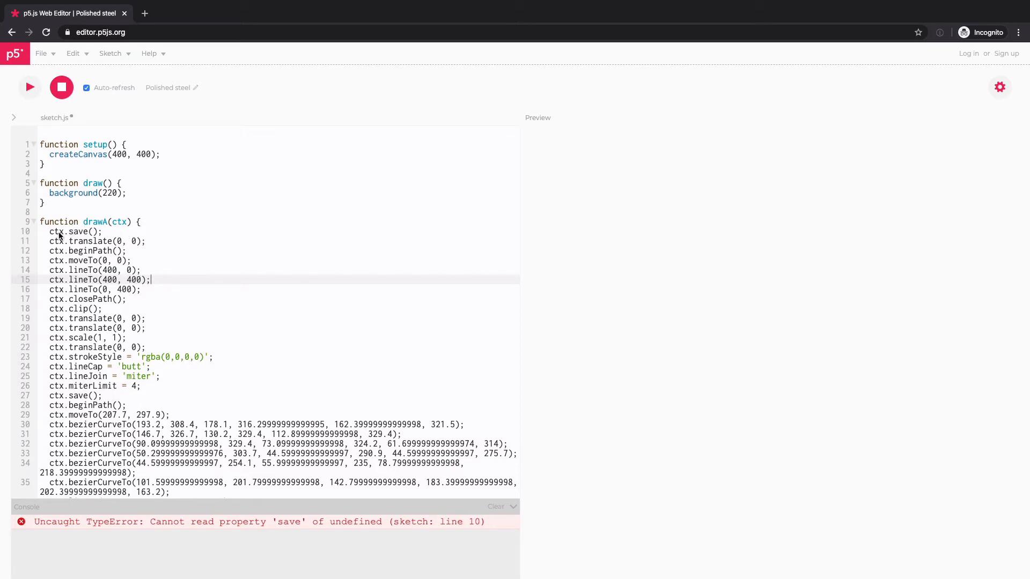
mouse_move(65, 237)
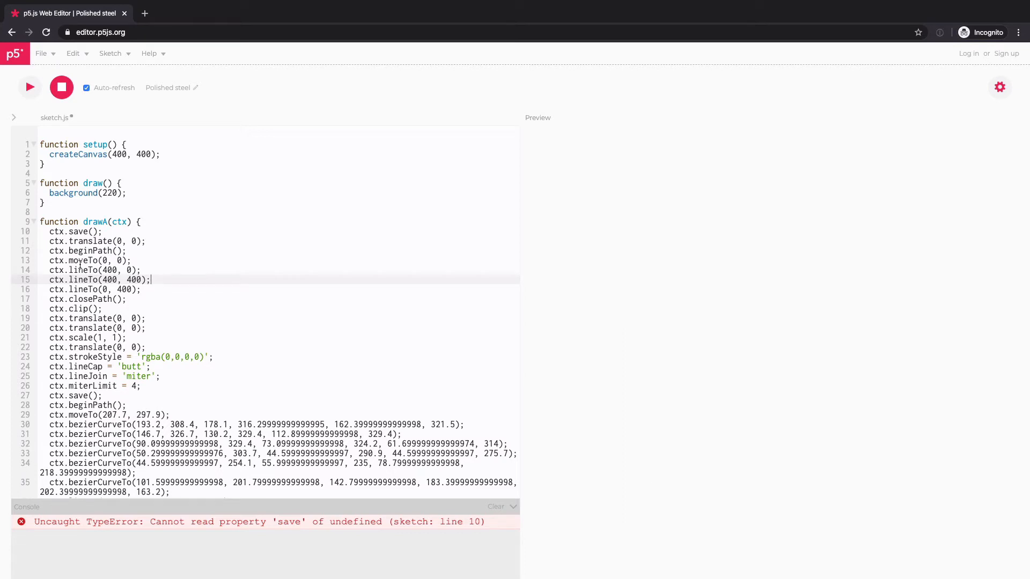
mouse_move(78, 264)
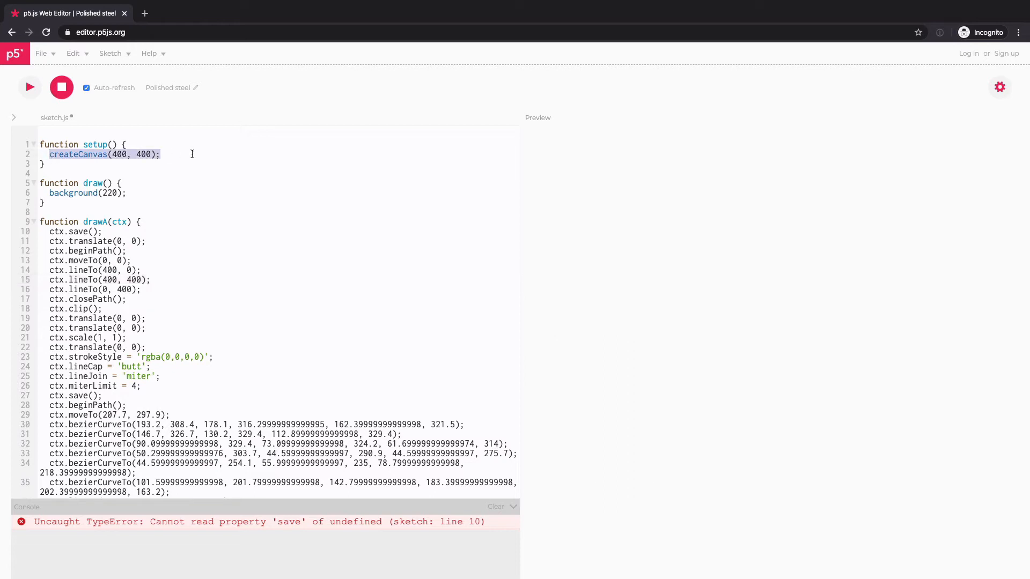
- Store createCanvas(400, 400) in a global canvas variable and log the canvas object to inspect it
right_click(105, 155)
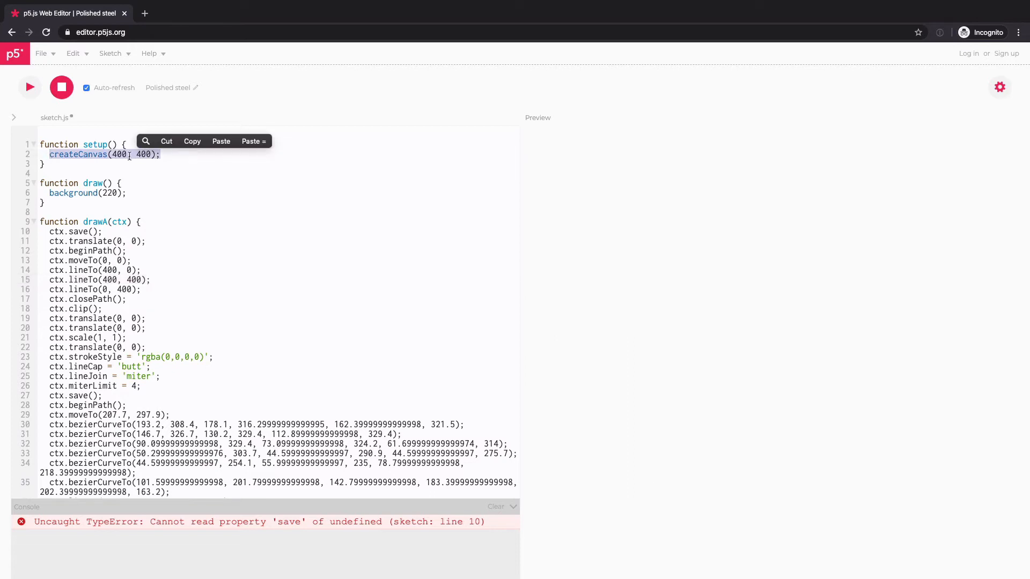
click(30, 86)
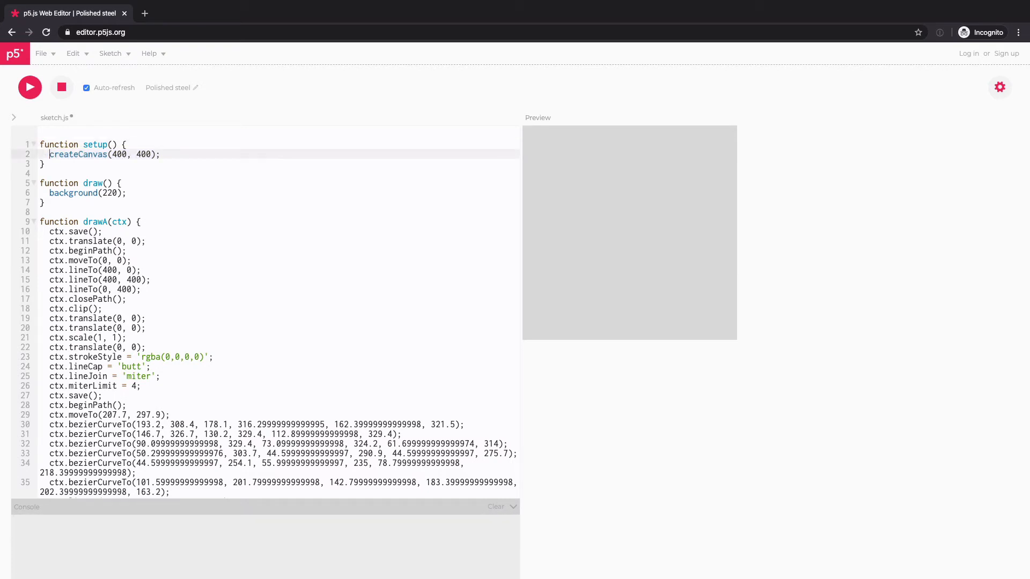
text(canvas =)
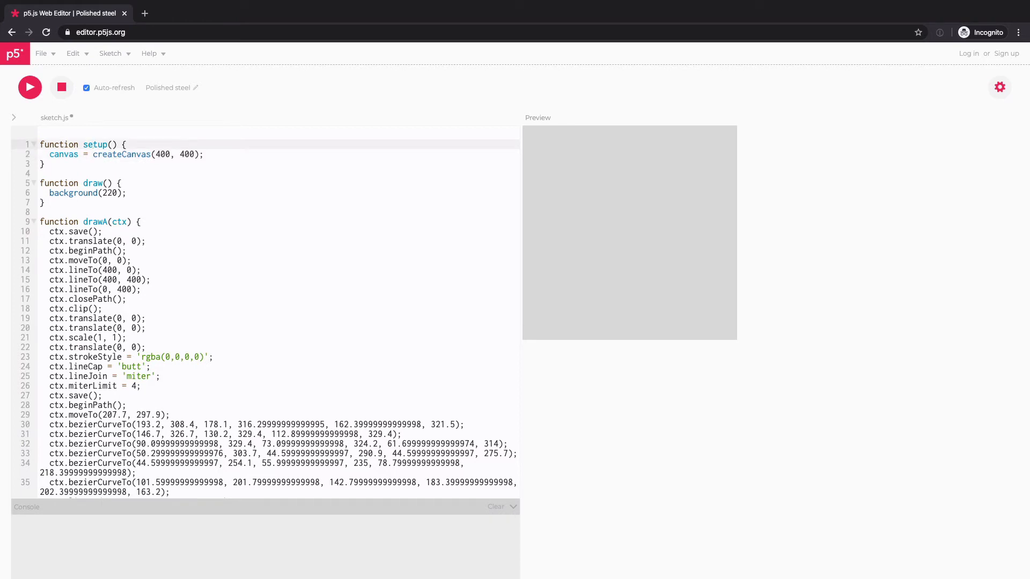
text(let canvas;)
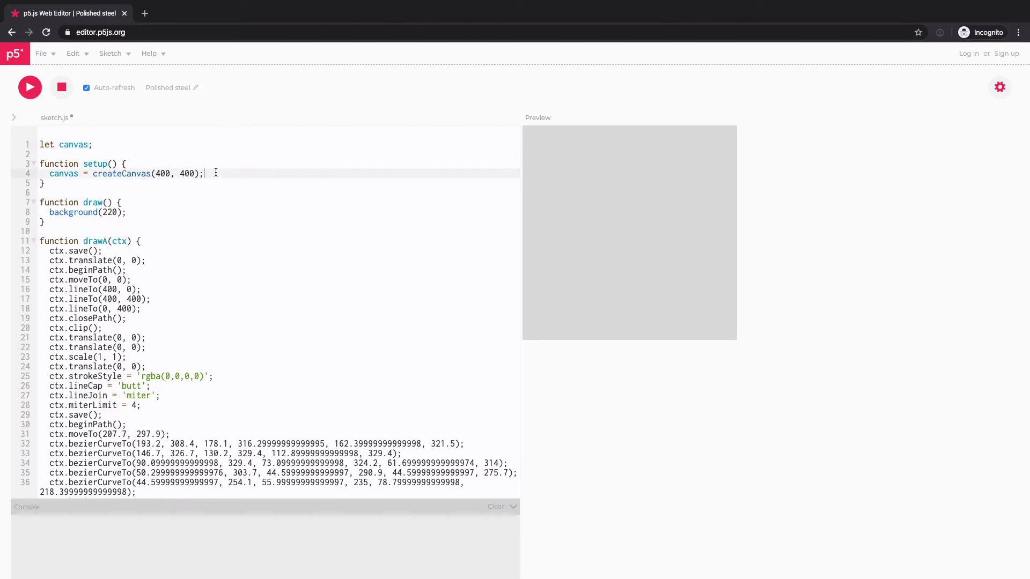
text(console.l)
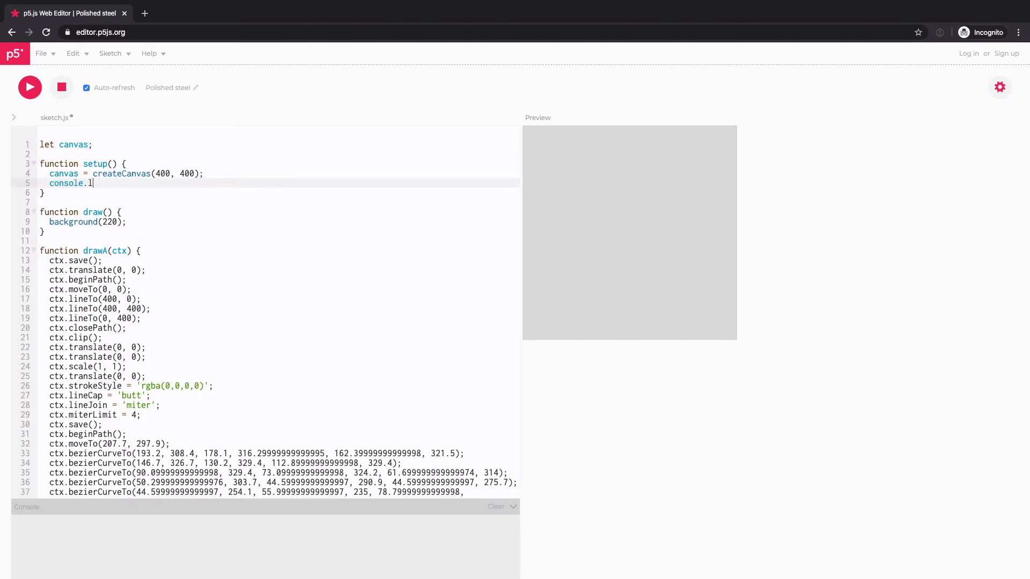
text(og(canvas);)
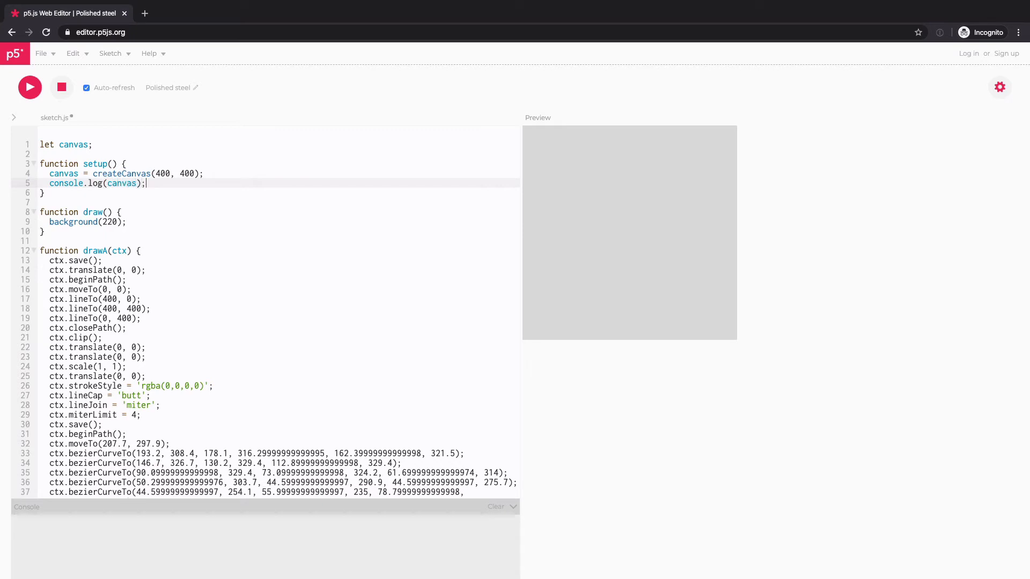
click(30, 87)
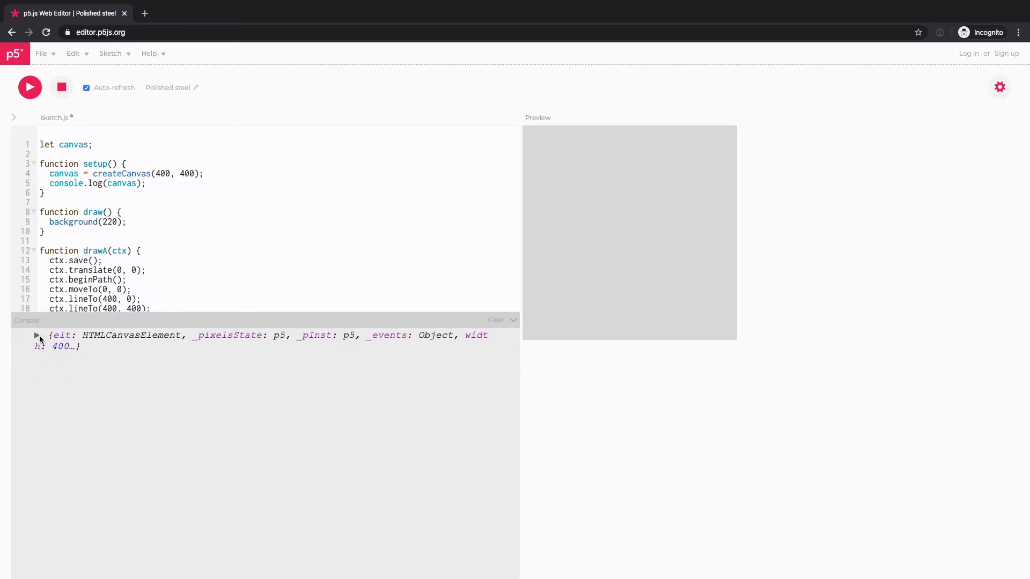
click(37, 336)
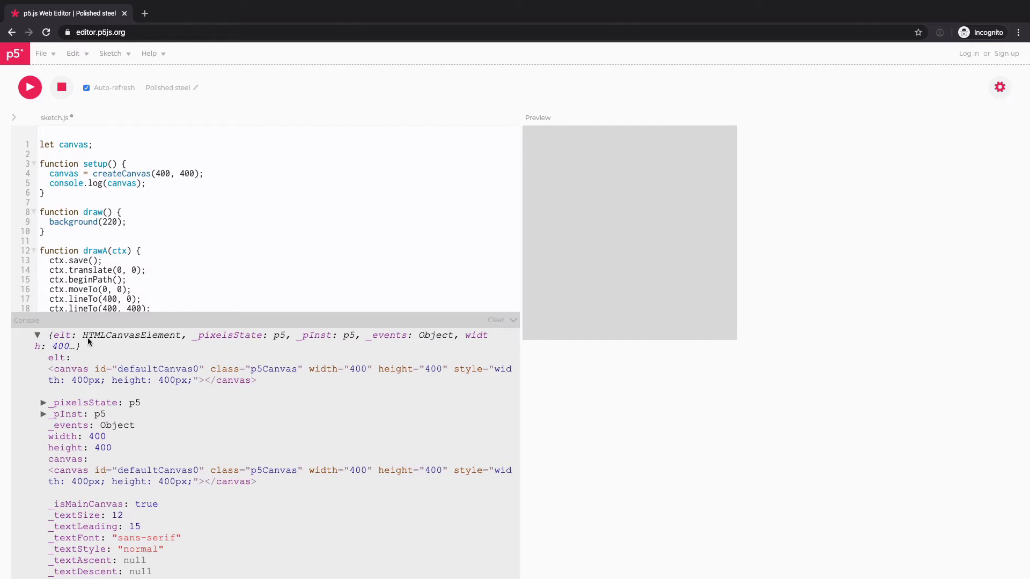
mouse_move(138, 331)
text(console.log(canvas.e)
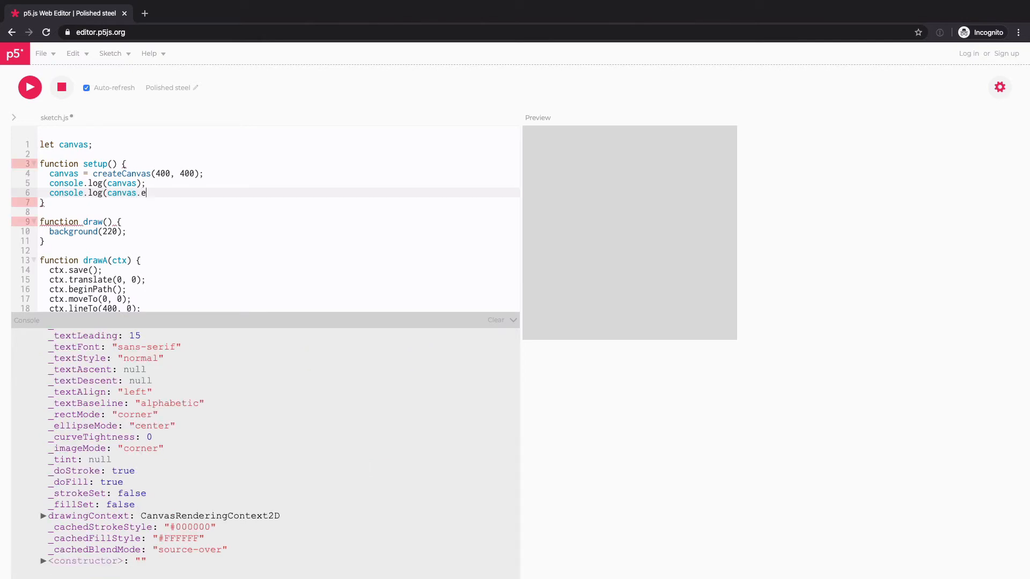
- Log canvas.elt and set global ctx = canvas.elt.getContext('2d') in setup
text(lt);)
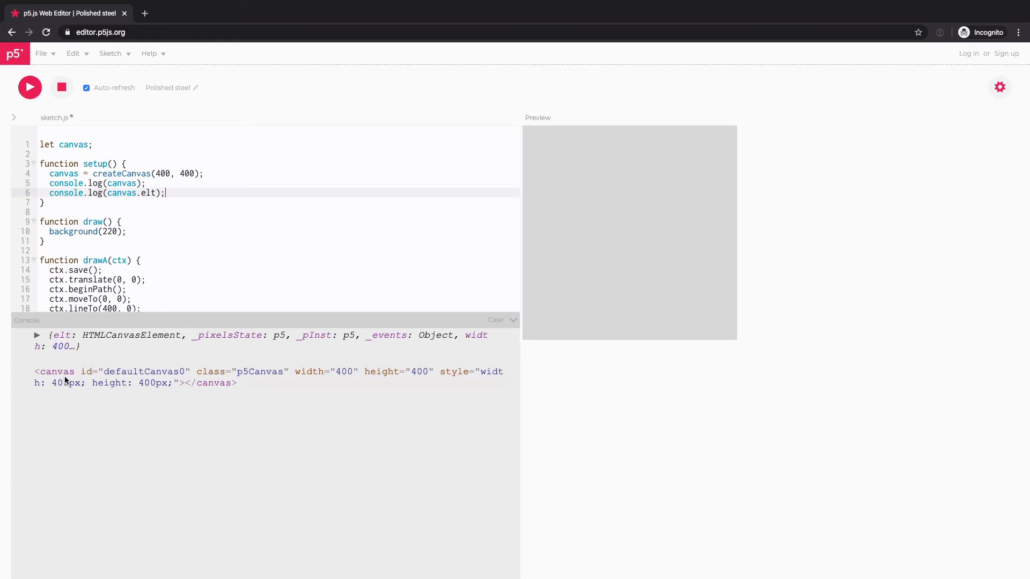
mouse_move(96, 395)
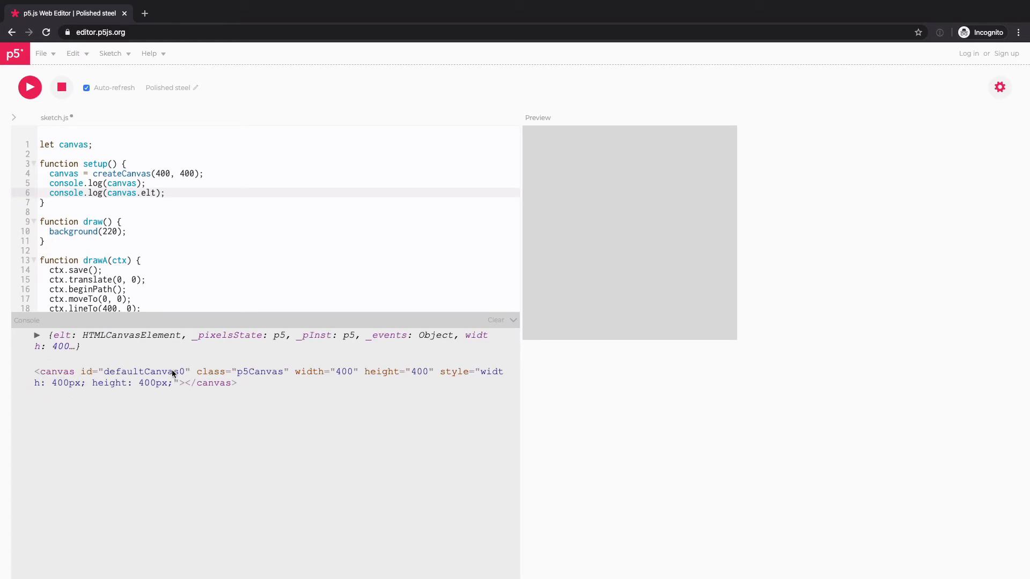
text(canvas.)
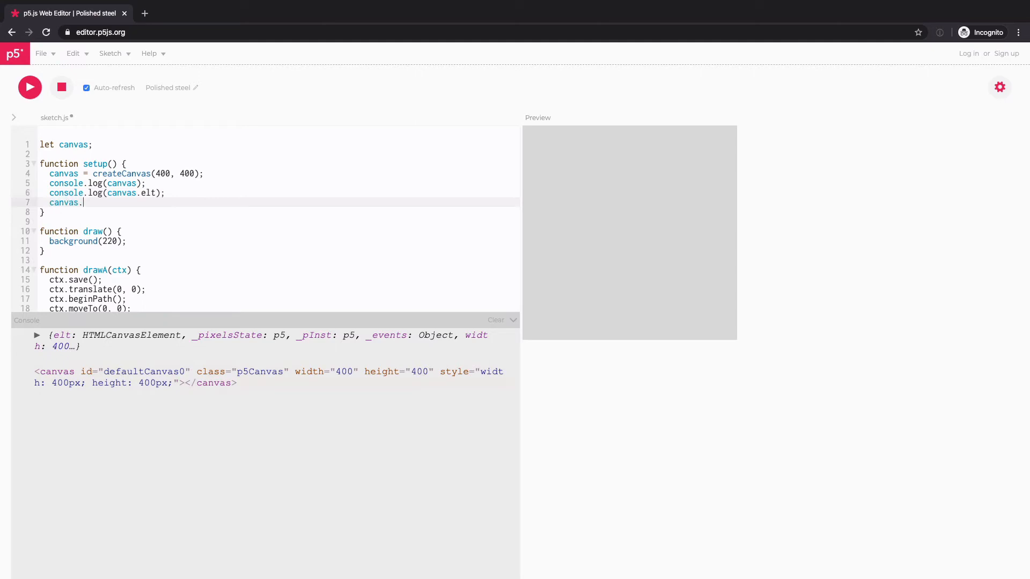
text(elt.getCont)
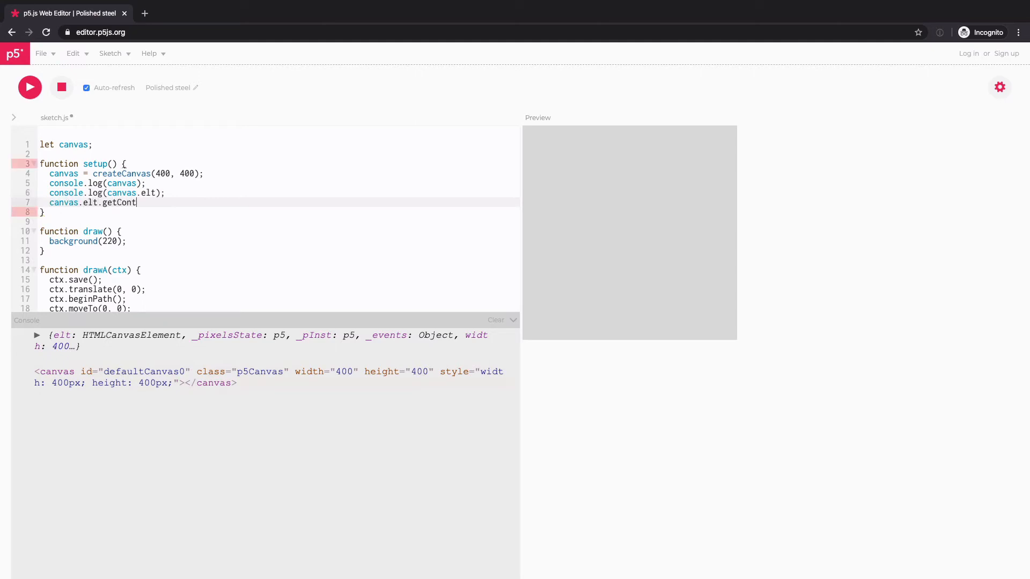
text(ext('2d');)
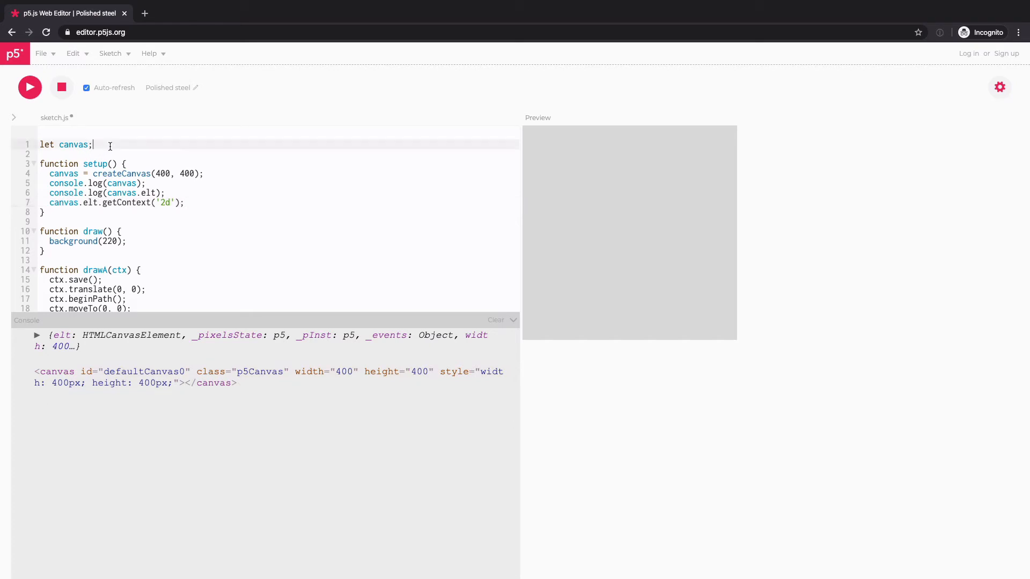
text(let ctx;)
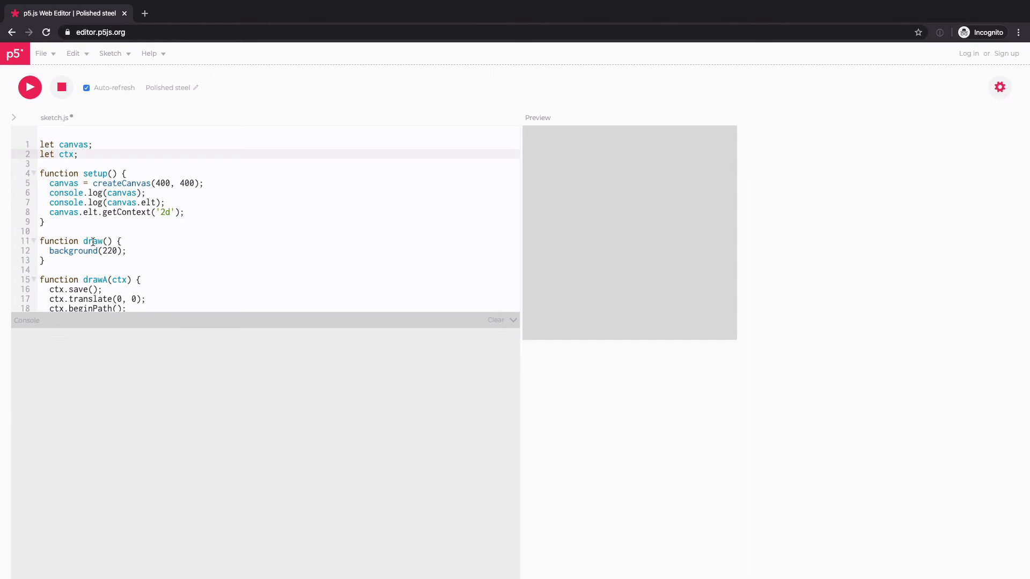
click(29, 87)
text(ctx = )
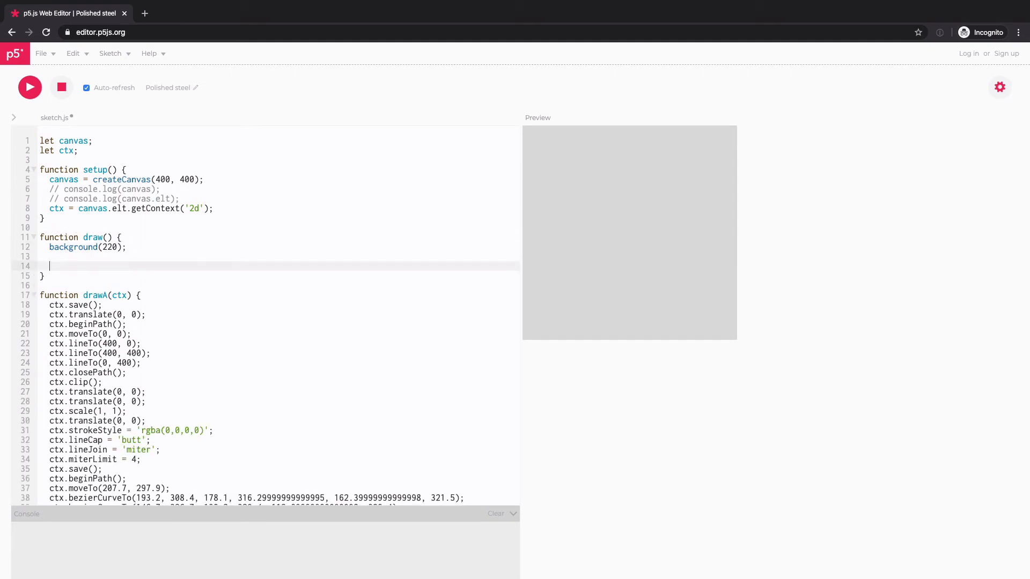
- Call drawA(ctx) in draw() and assign ctx = canvas.drawingContext in setup
text(drawA)
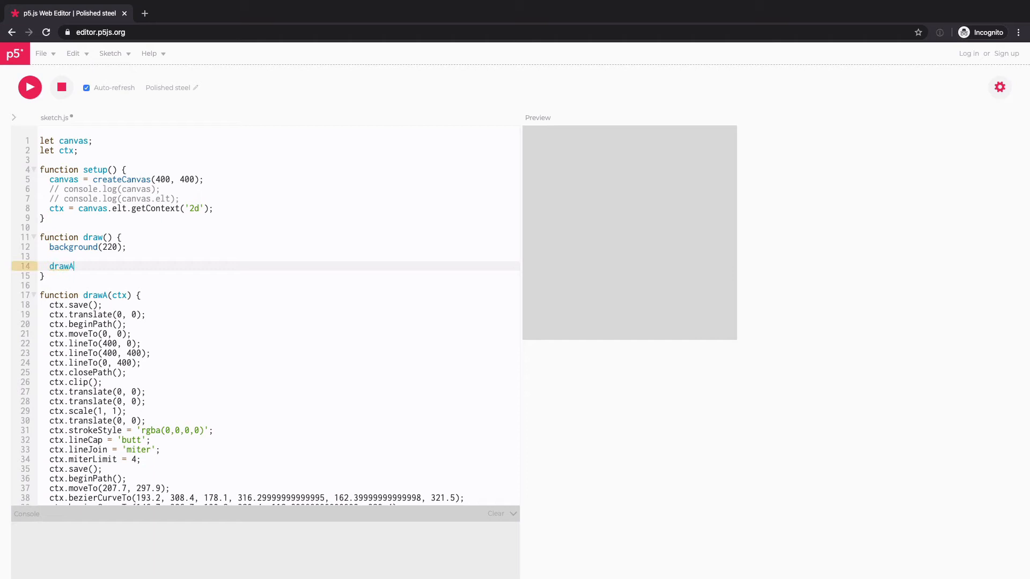
text((ctx);)
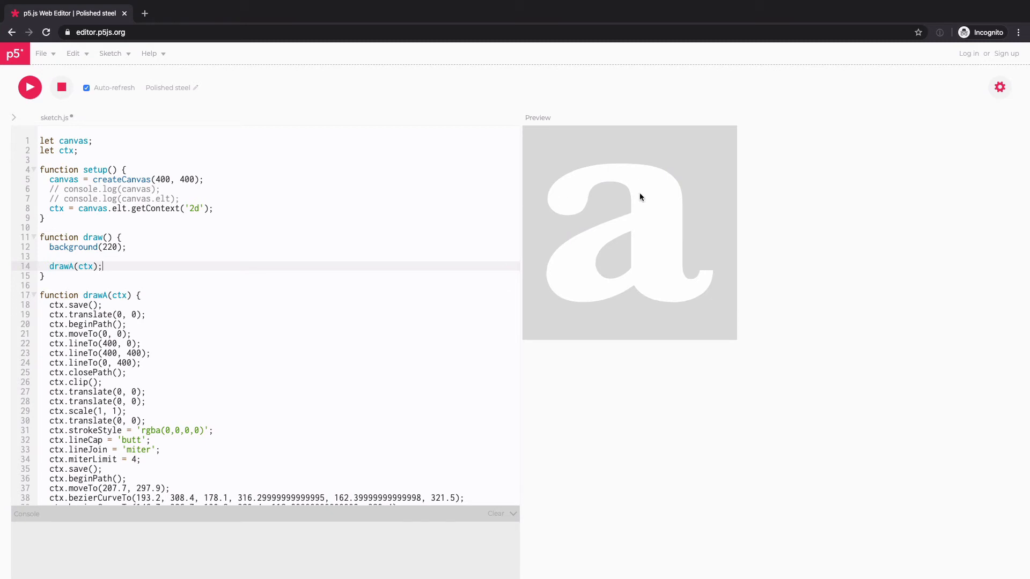
mouse_move(254, 270)
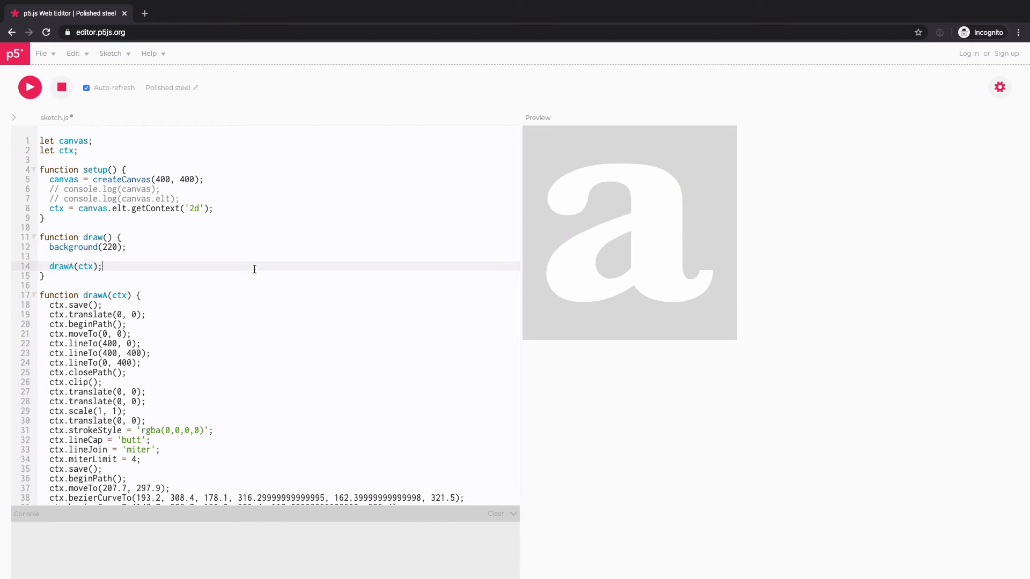
mouse_move(58, 343)
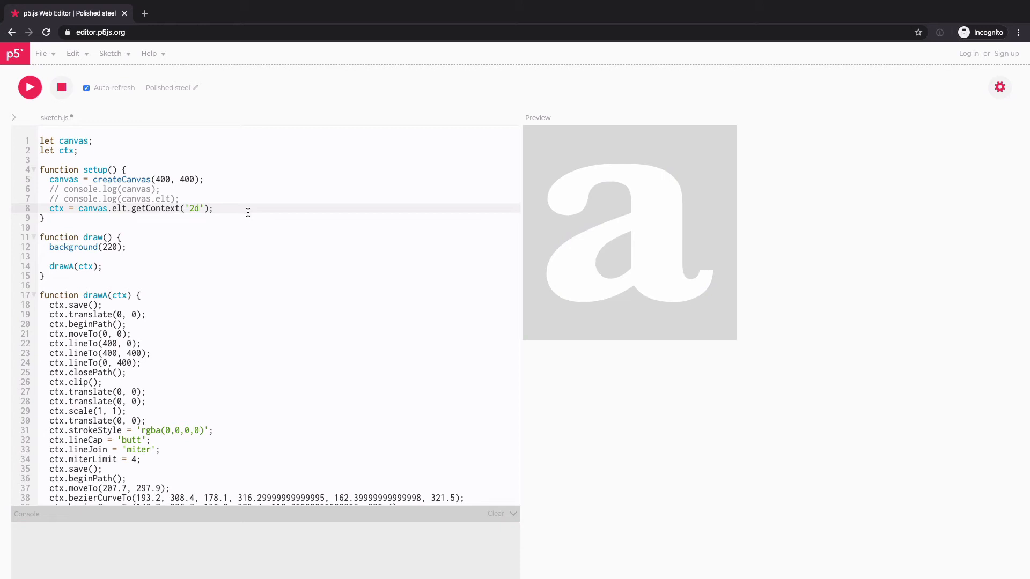
text(c)
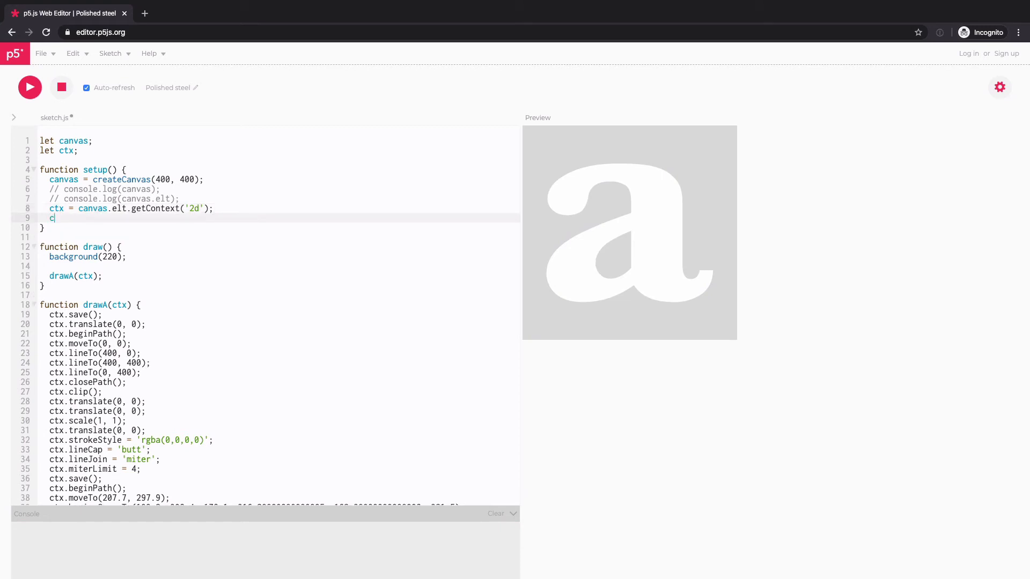
text(tx = can)
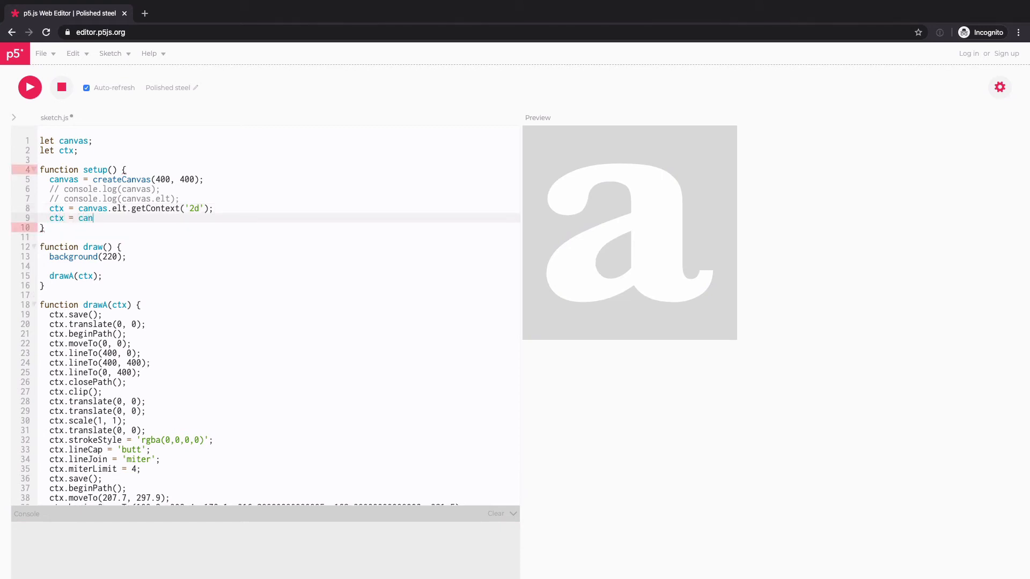
text(vas.drawingCo)
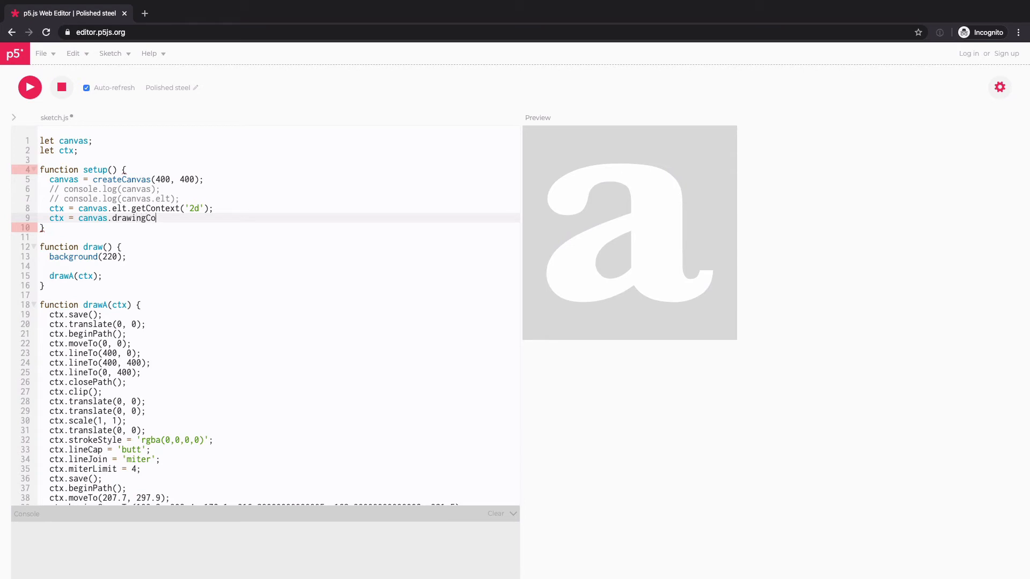
text(ntext;)
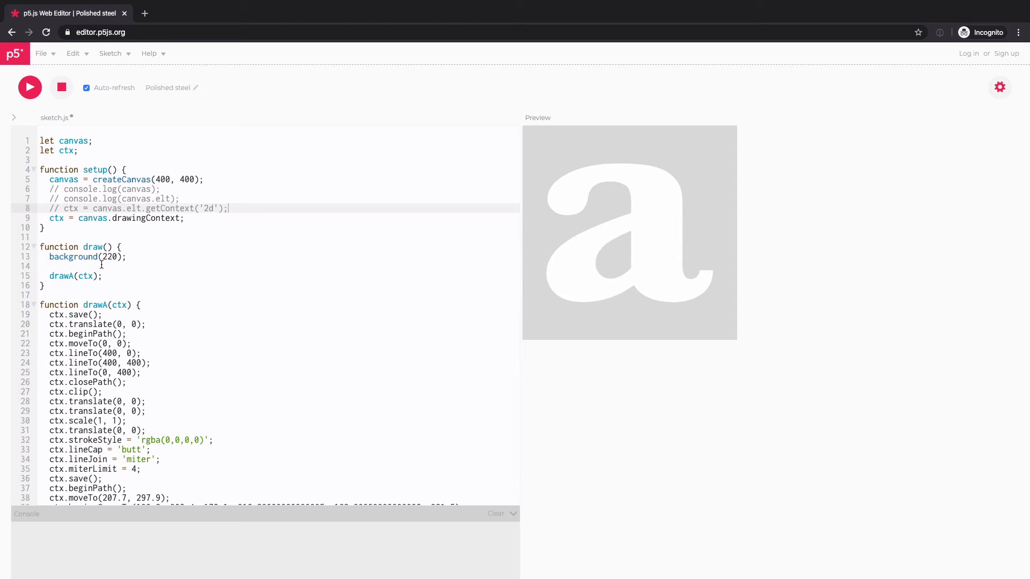
mouse_move(100, 287)
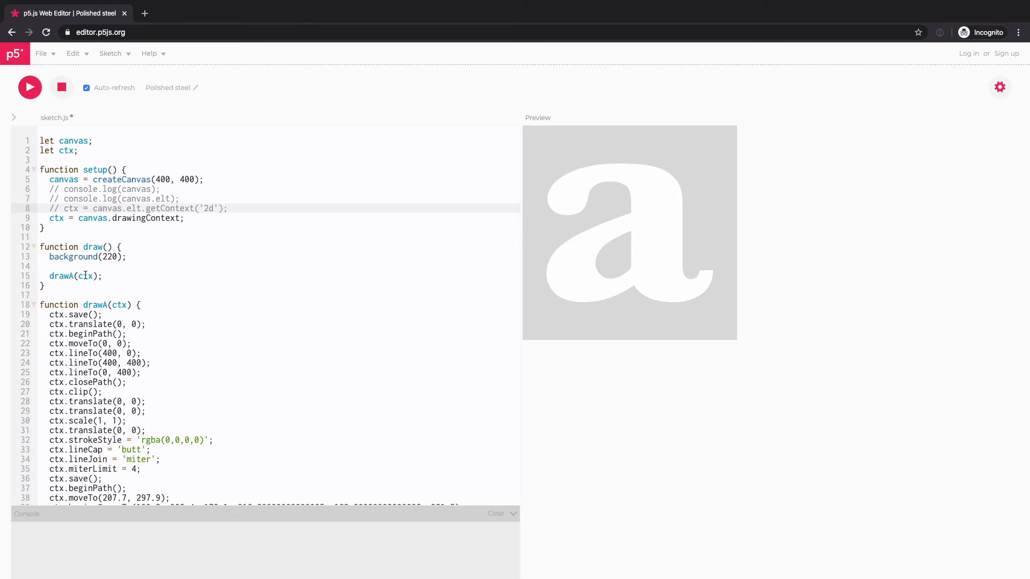
- Remove the ctx argument from the drawA() call and its function declaration
key(Backspace)
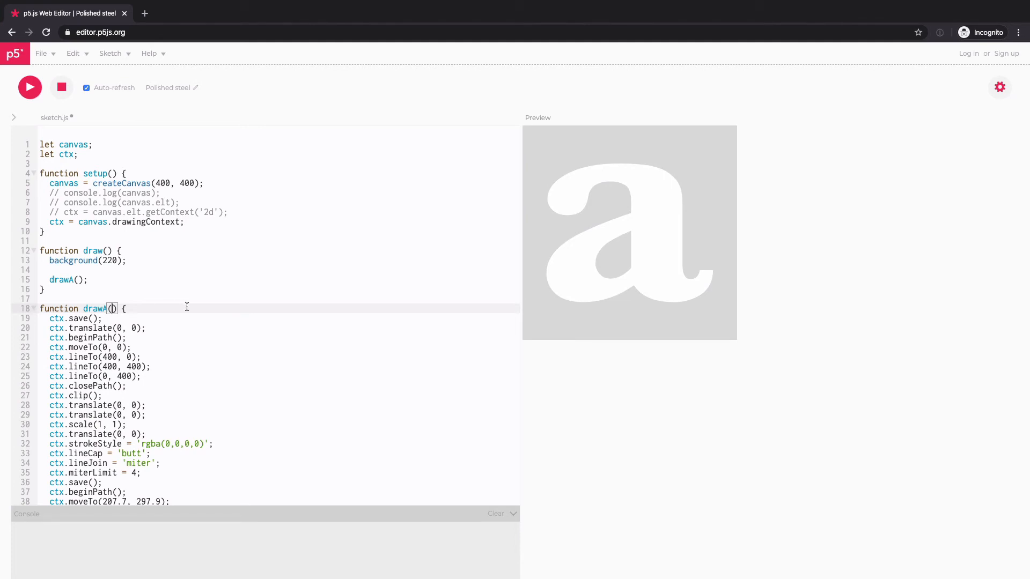
scroll(down, 3)
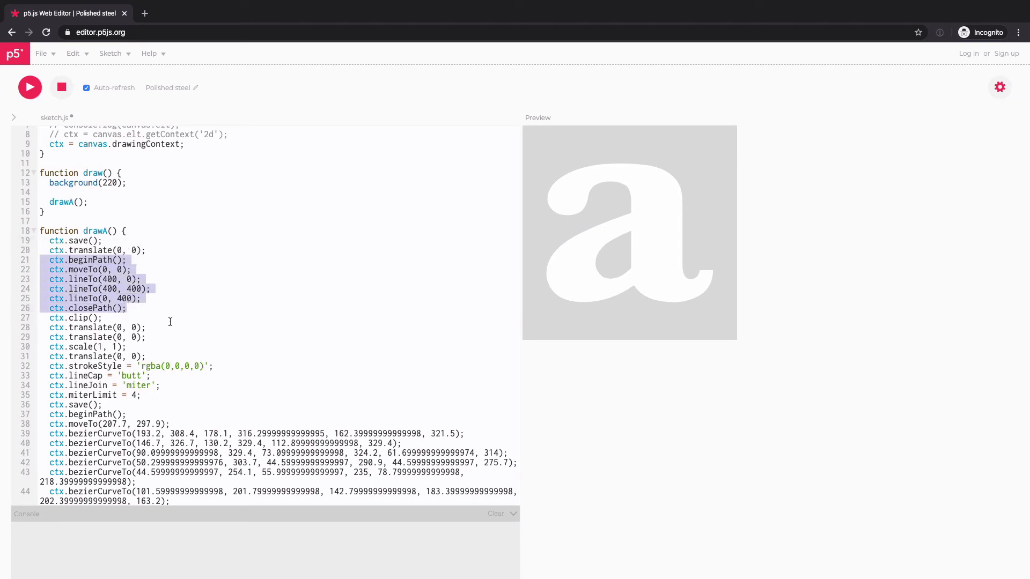
- Delete the clipping rectangle path and the translate/scale transform calls from drawA
click(140, 307)
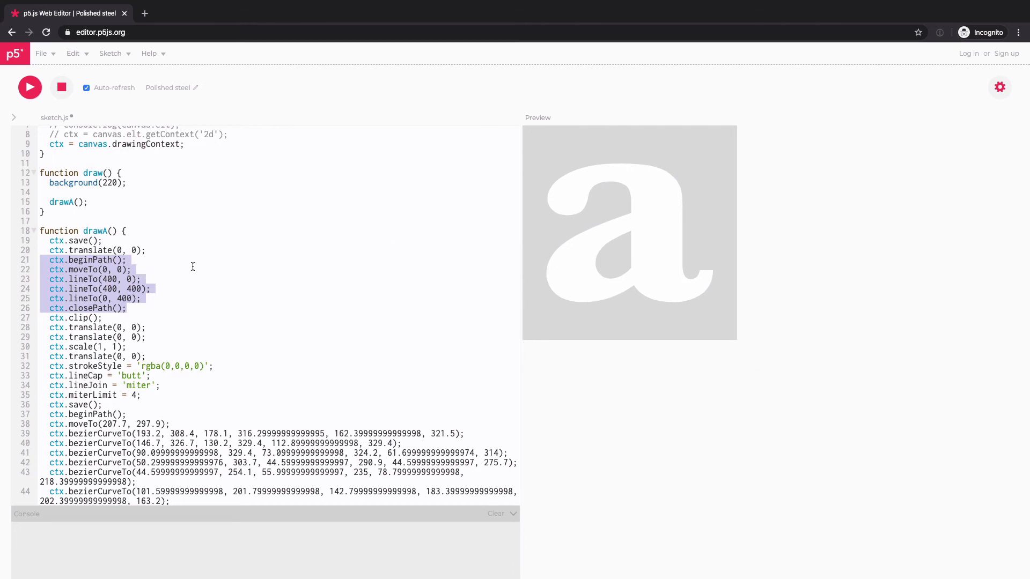
mouse_move(142, 307)
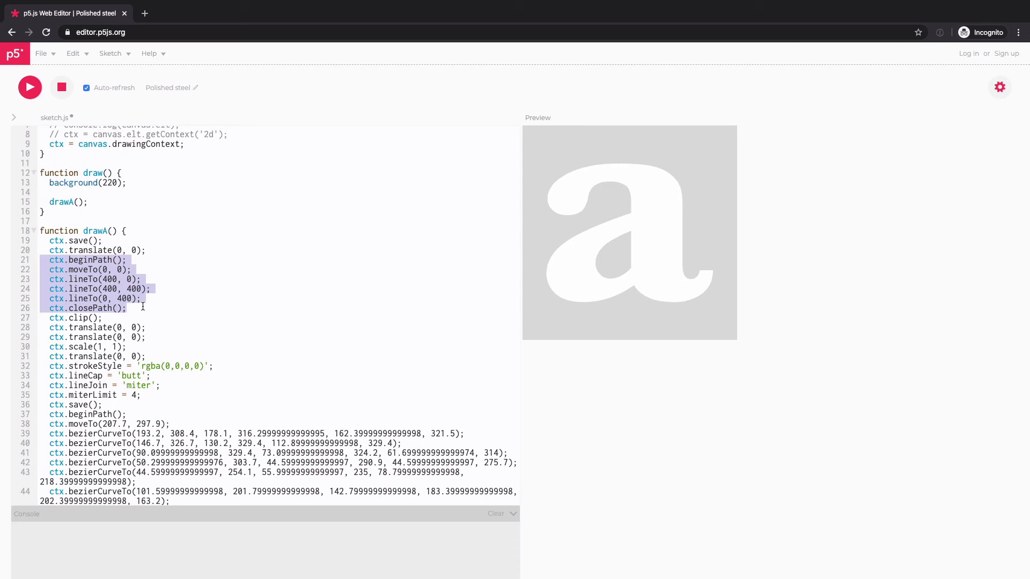
key(Delete)
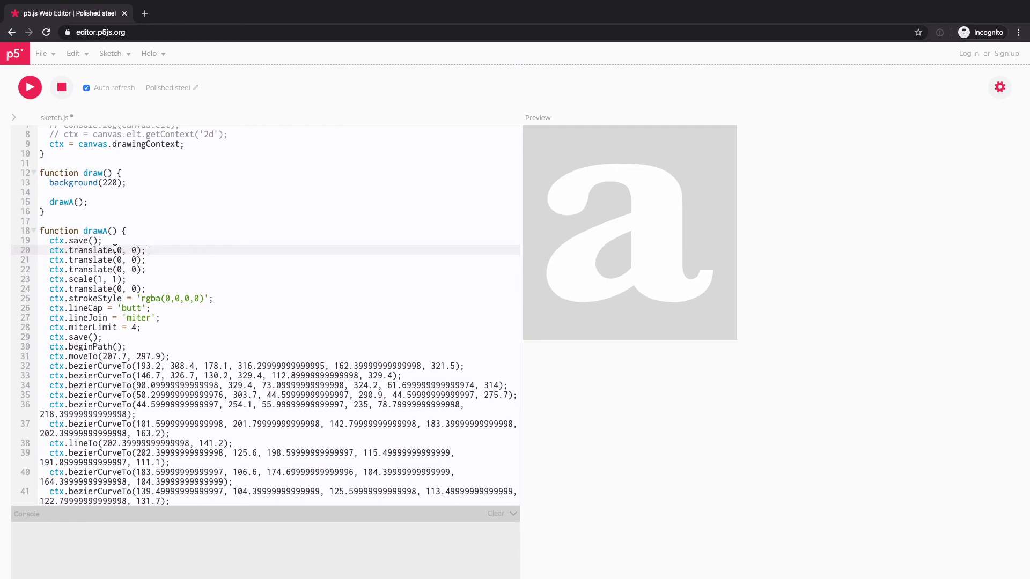
mouse_move(153, 271)
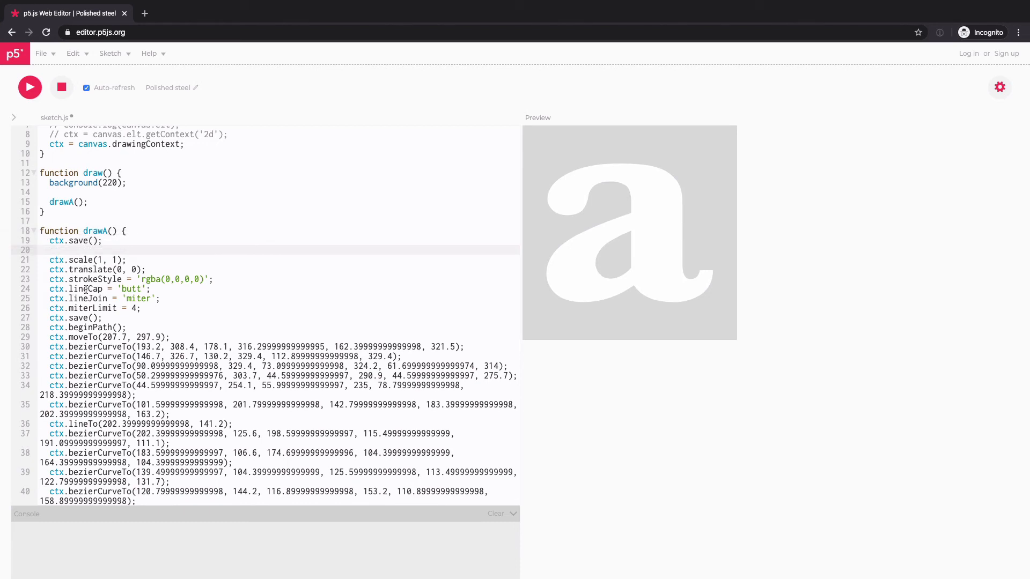
click(41, 250)
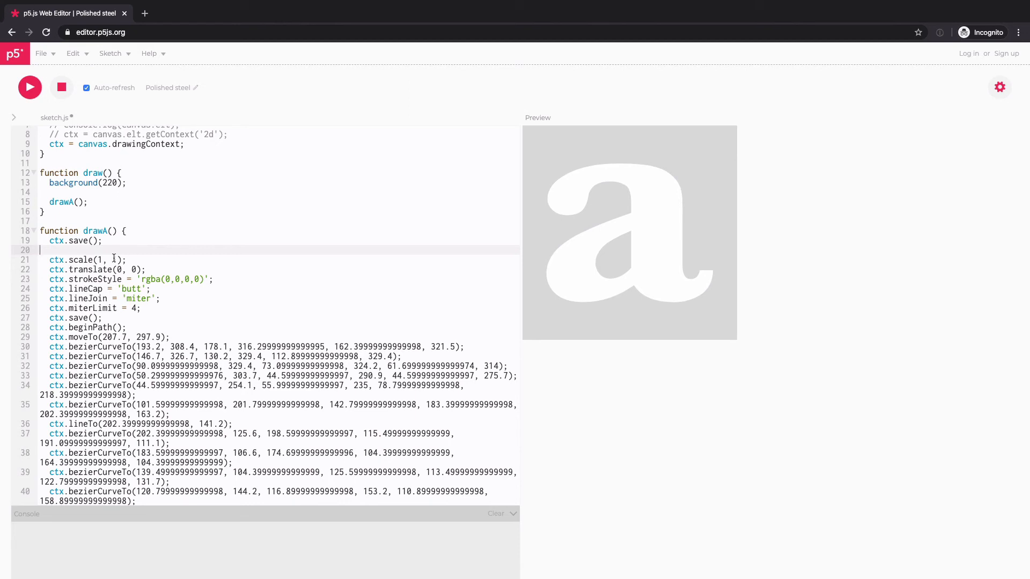
text(1)
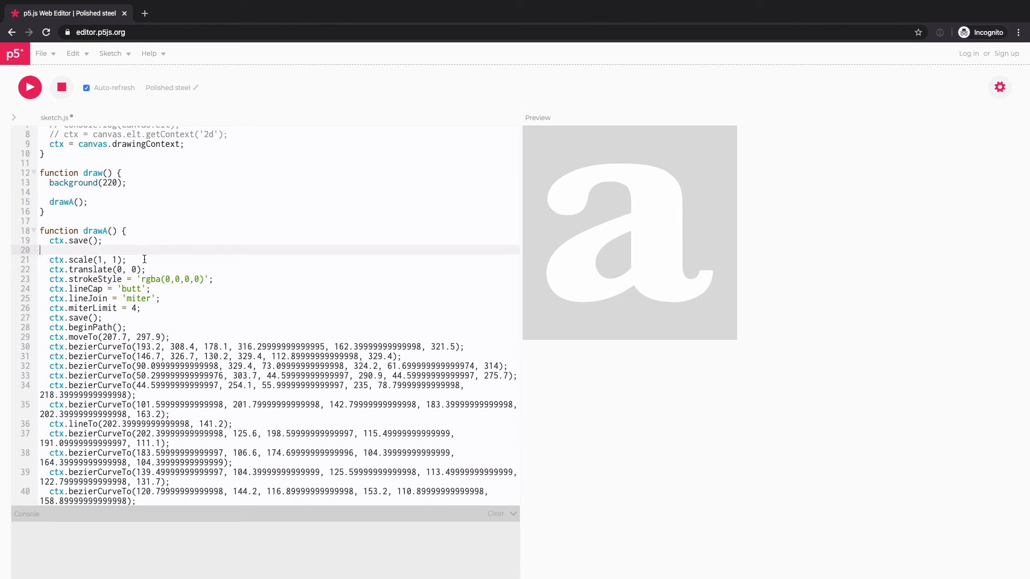
double_click(85, 260)
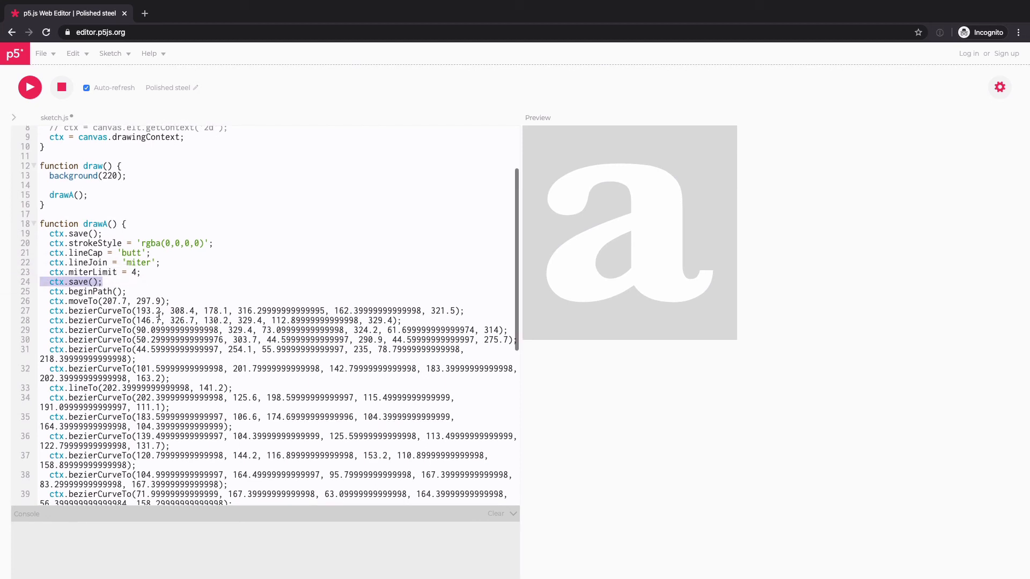
- Remove the save/restore calls and stroke style settings so only the path code remains
right_click(86, 291)
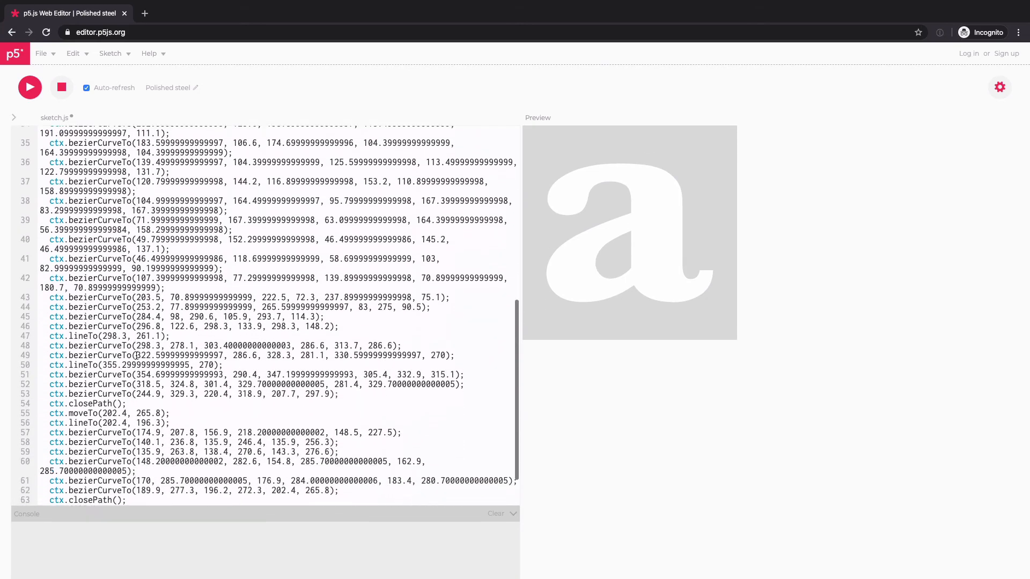
scroll(down, 3)
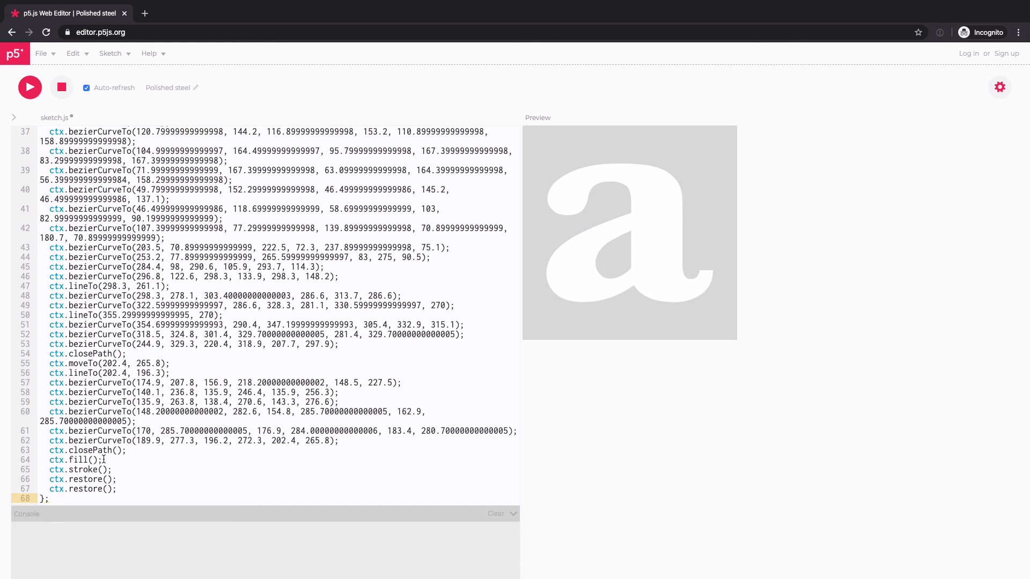
double_click(84, 469)
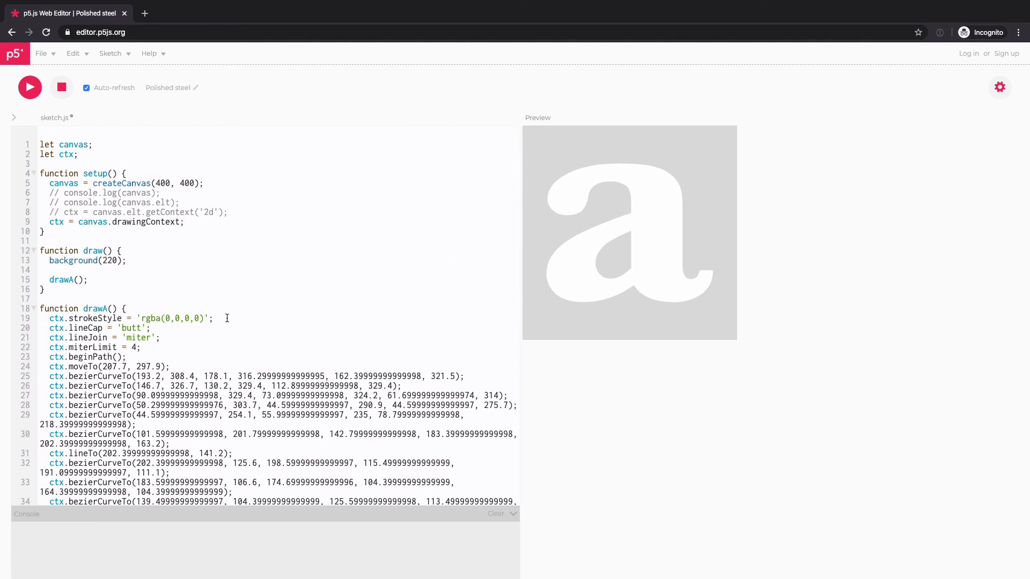
double_click(86, 318)
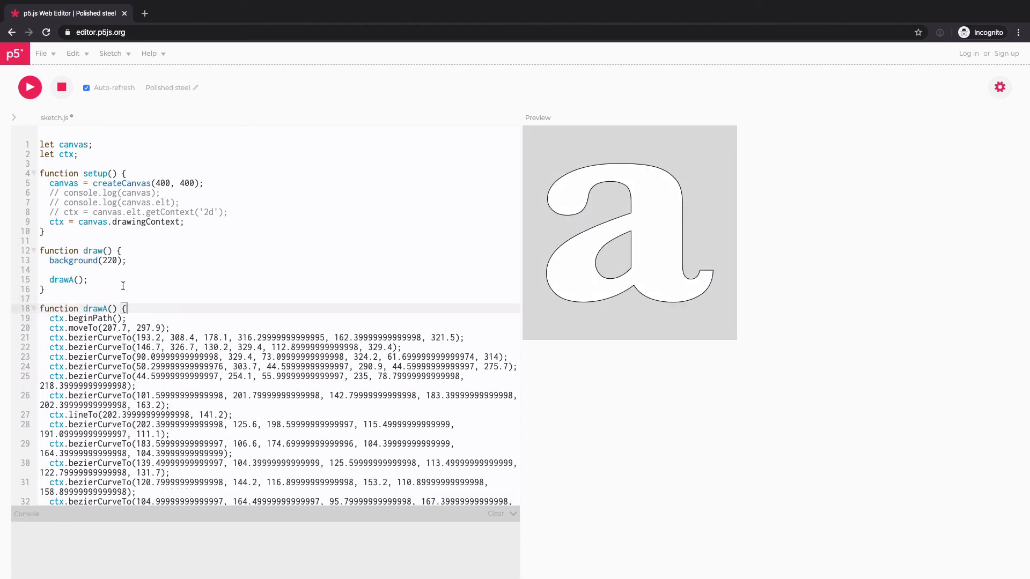
- Review the letter's path code in drawA and insert a blank line above the drawA() call
double_click(88, 318)
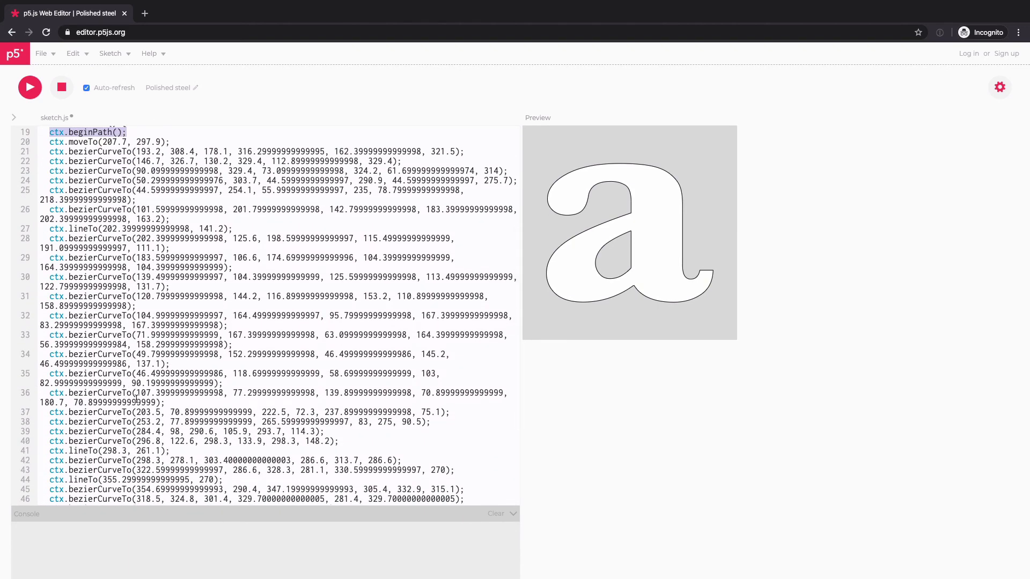
scroll(down, 3)
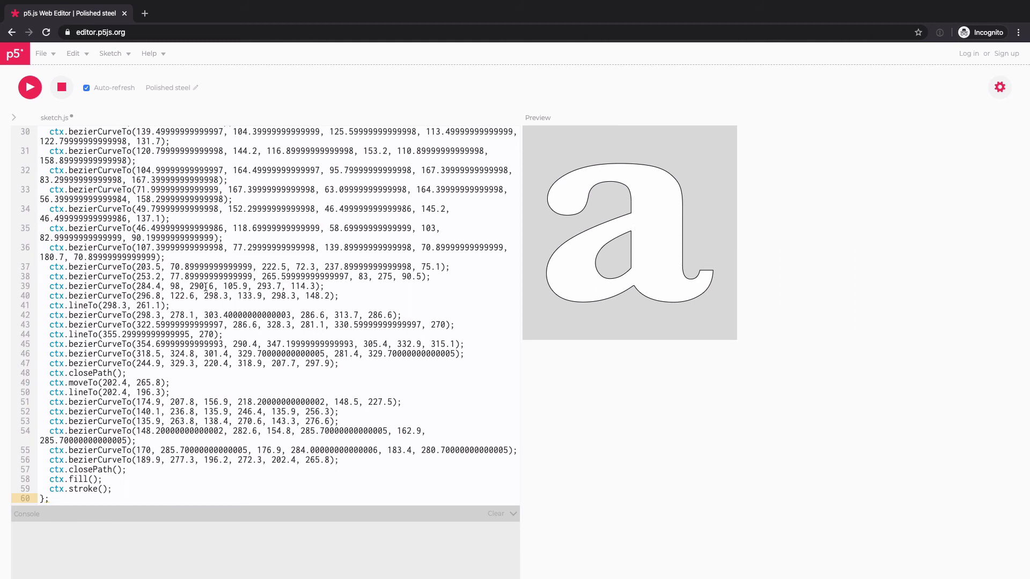
mouse_move(90, 298)
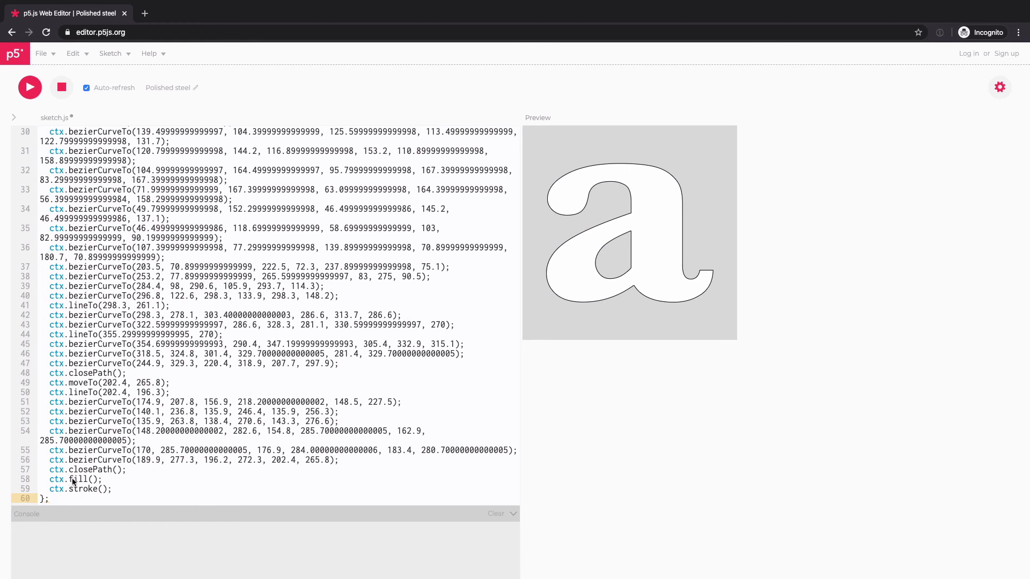
click(111, 489)
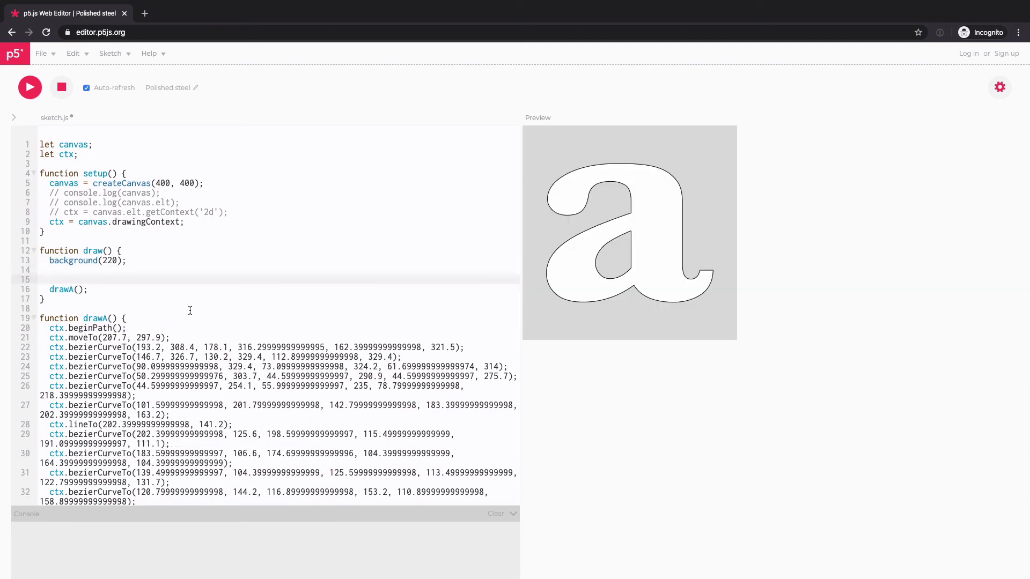
- Add stroke(100, 0, 0), strokeWeight(10) and fill(0, 200, 100) in draw() before drawA()
text(stroke()
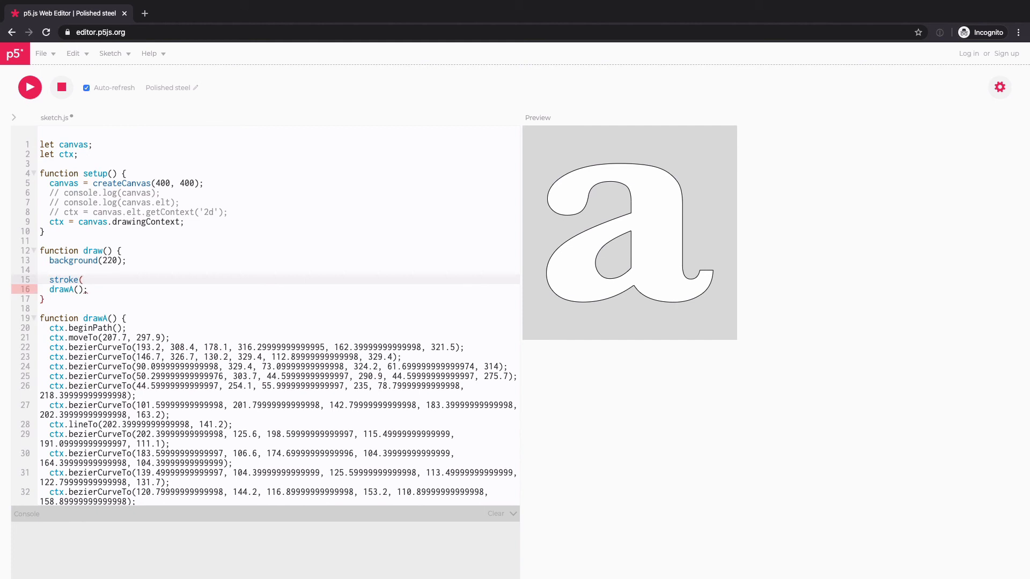
text(100)
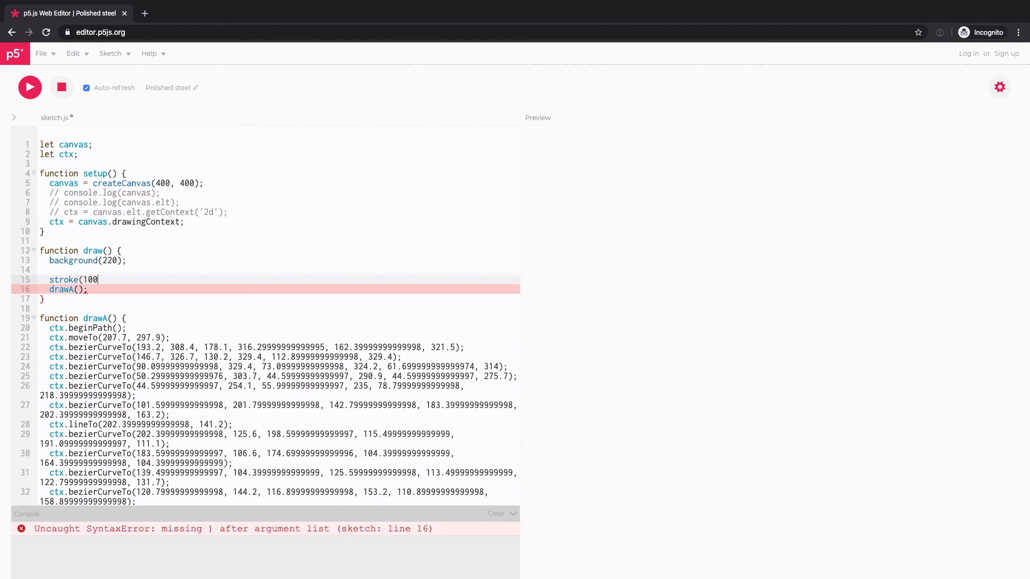
text(, 0, 0);)
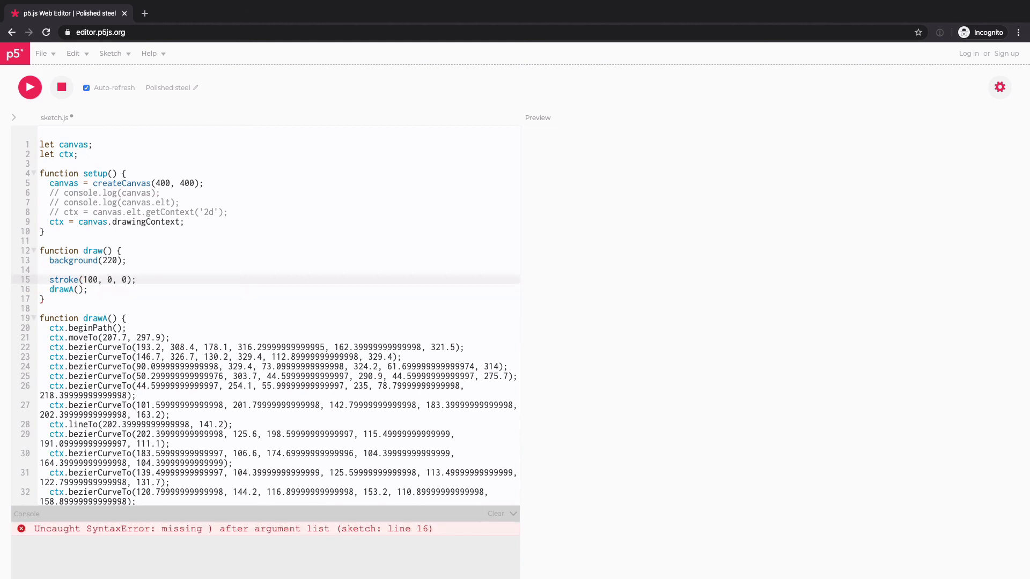
text(strokeWeight(10)
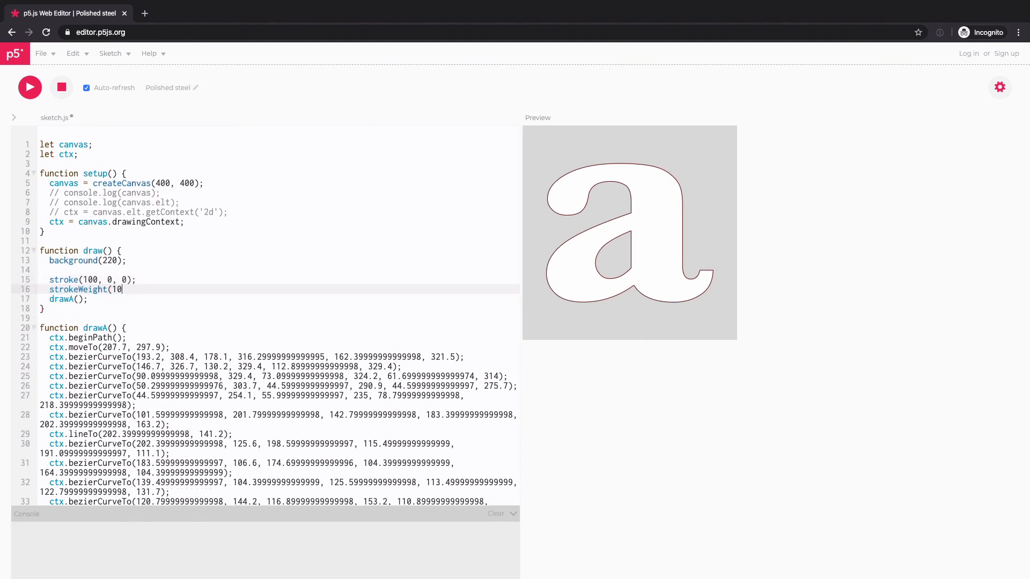
text();)
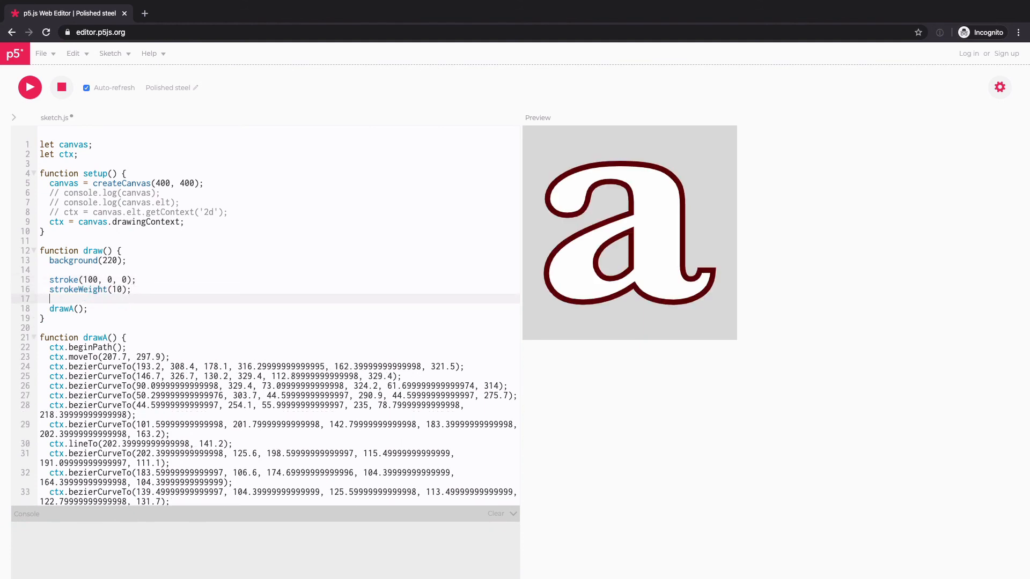
text(fill()
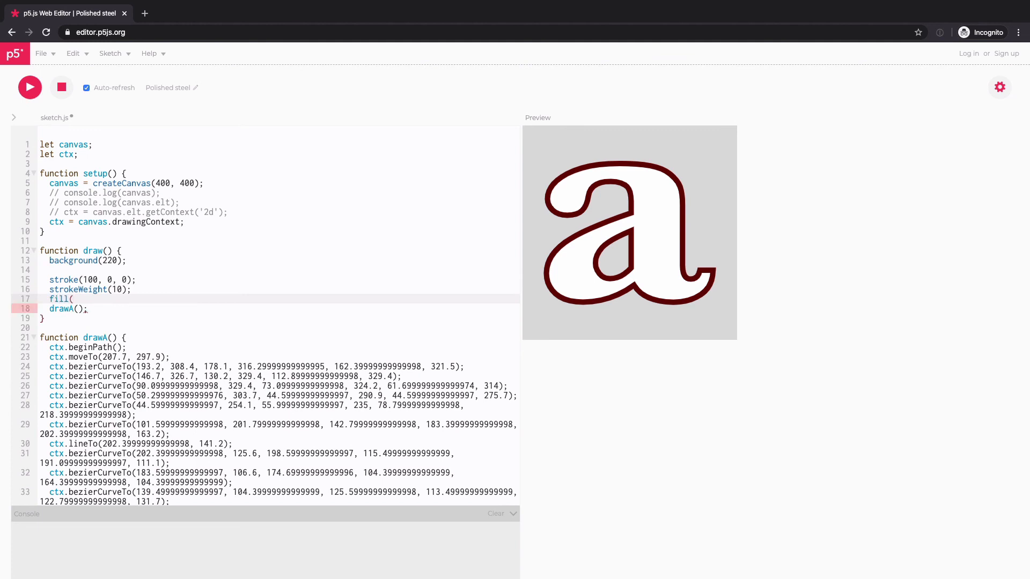
text(0, 200, 100);)
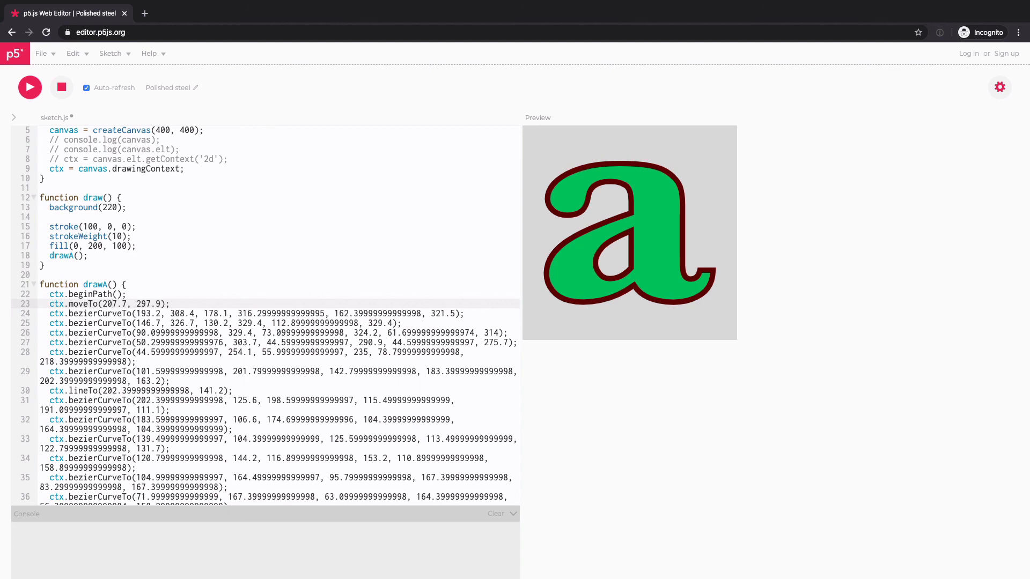
click(111, 304)
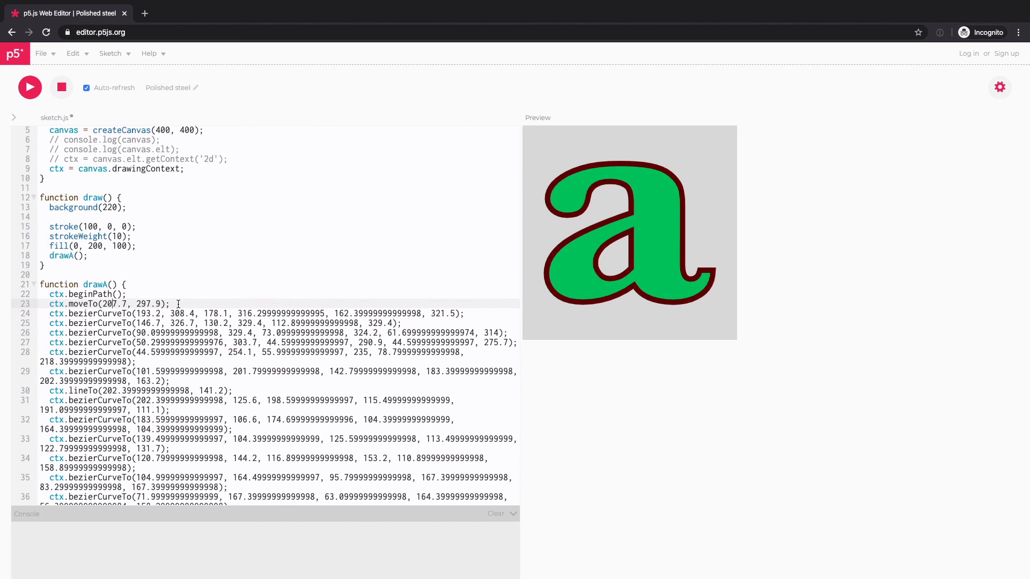
double_click(87, 304)
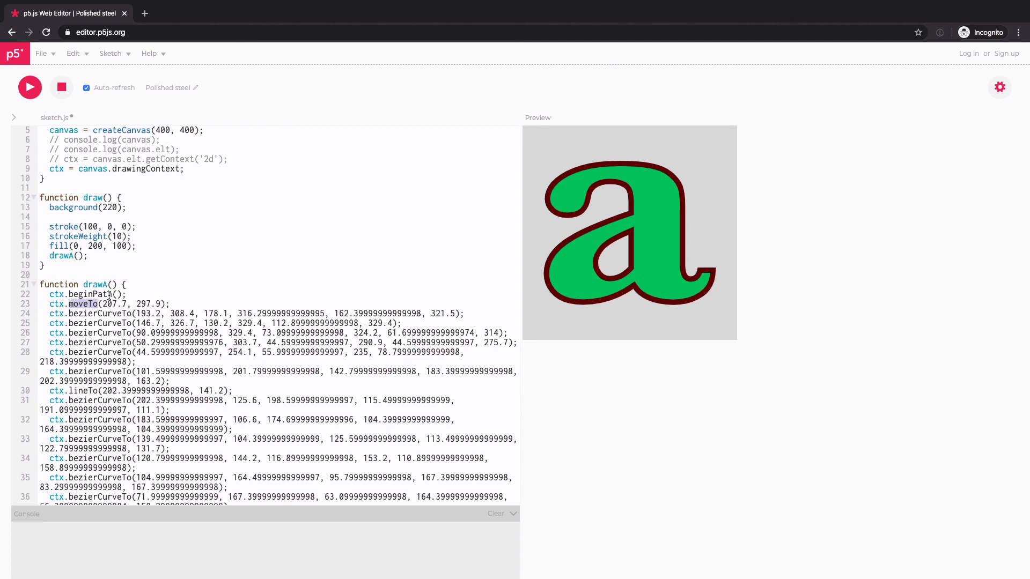
scroll(down, 3)
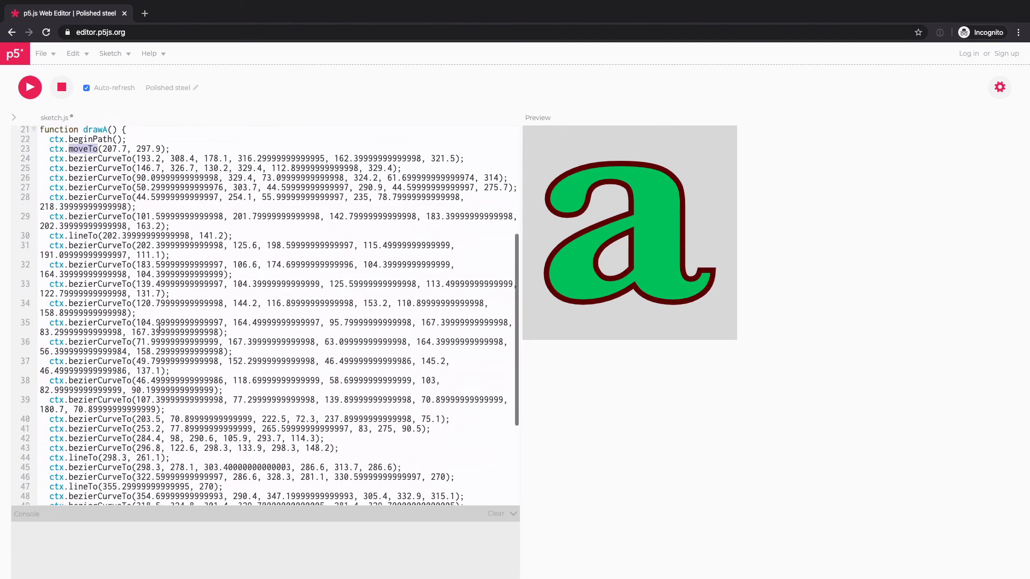
scroll(down, 3)
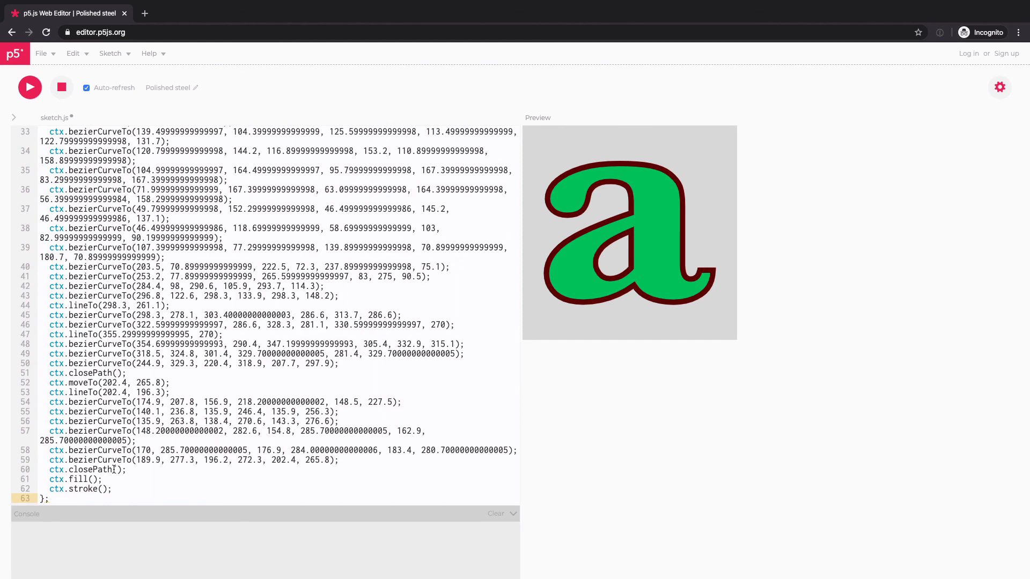